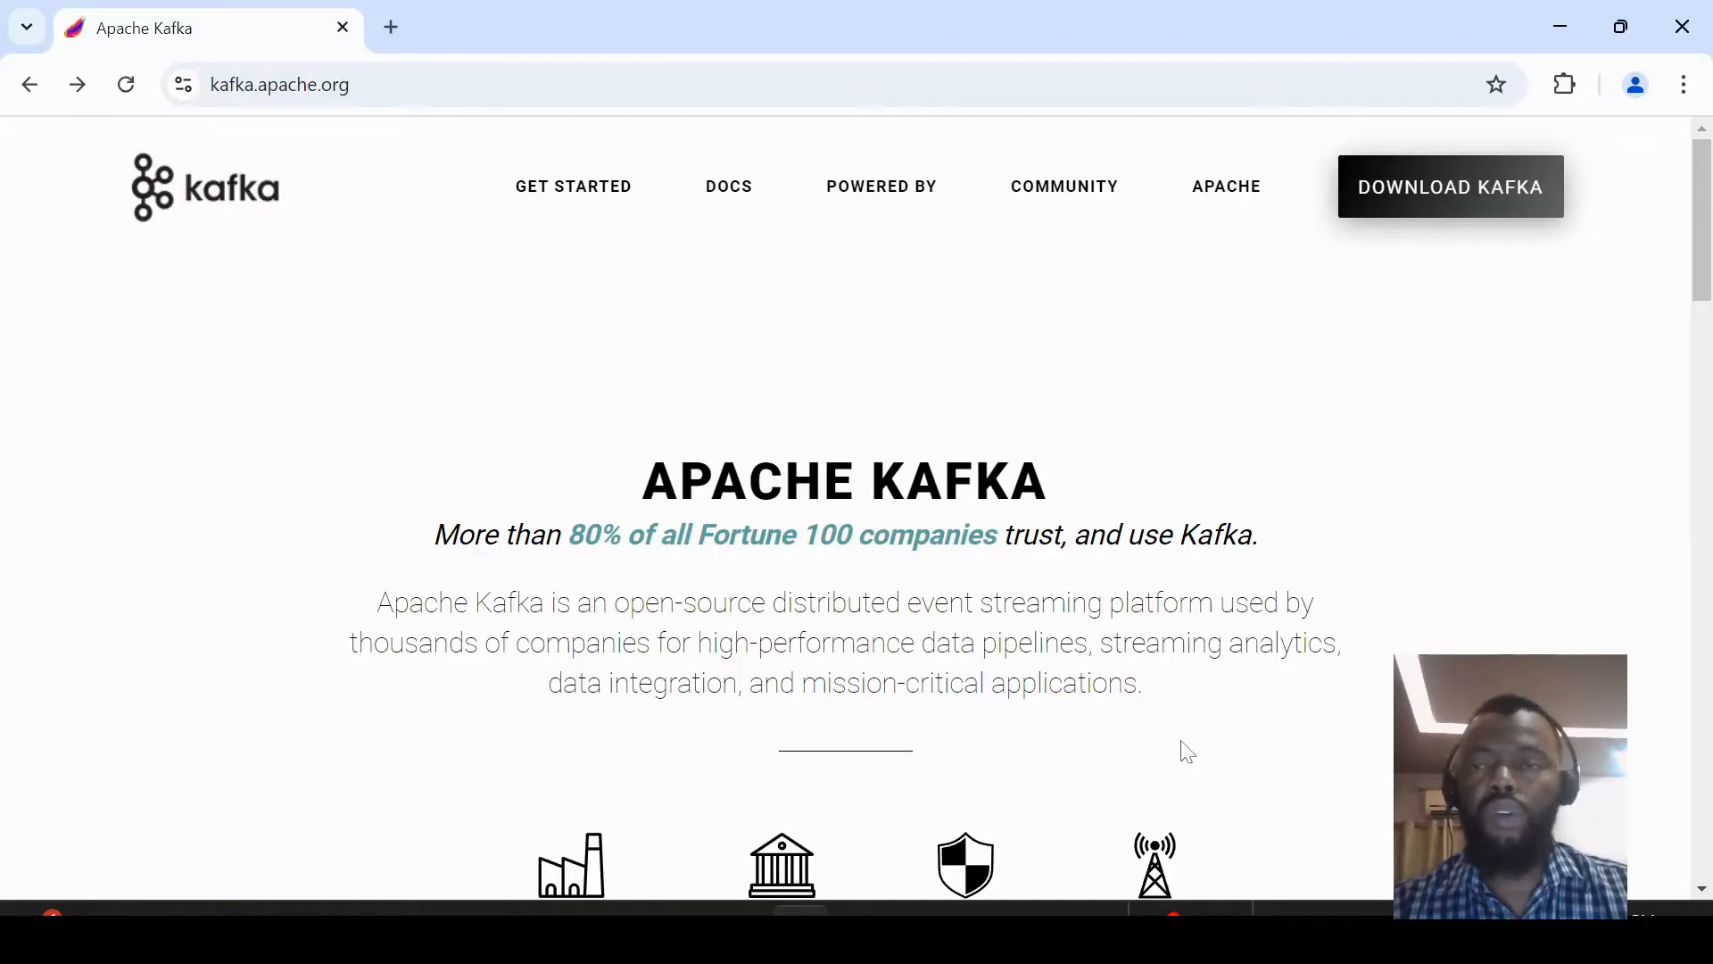
pyautogui.moveTo(1256, 478)
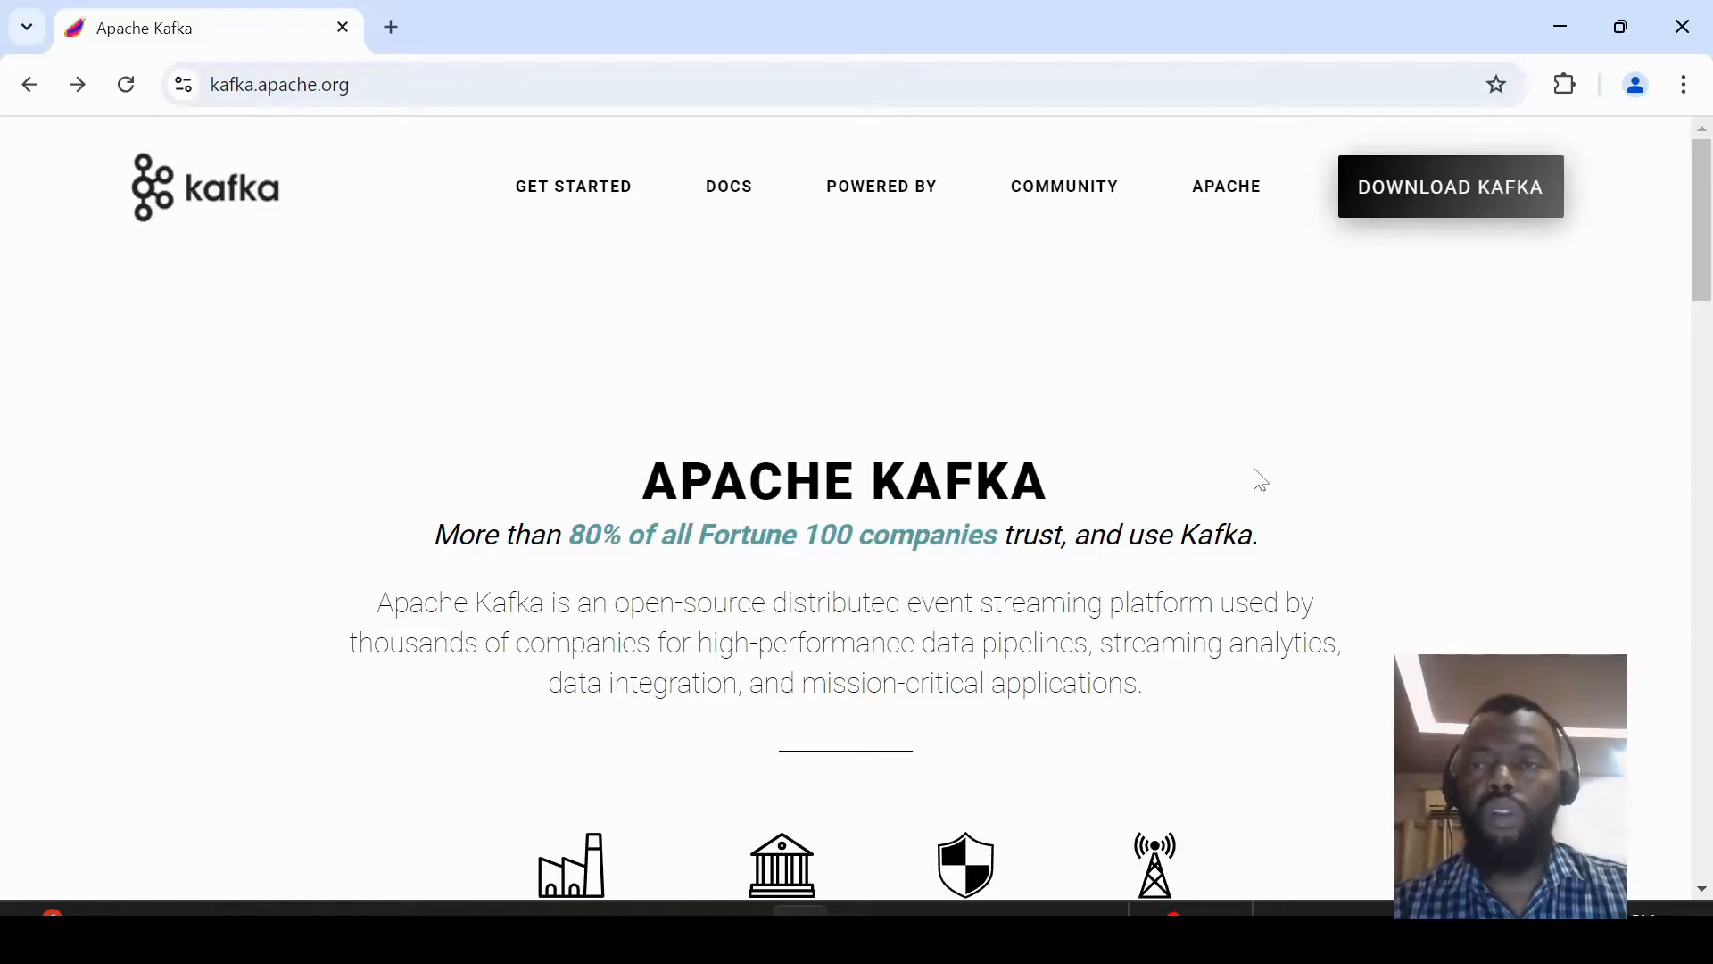
pyautogui.moveTo(1450, 191)
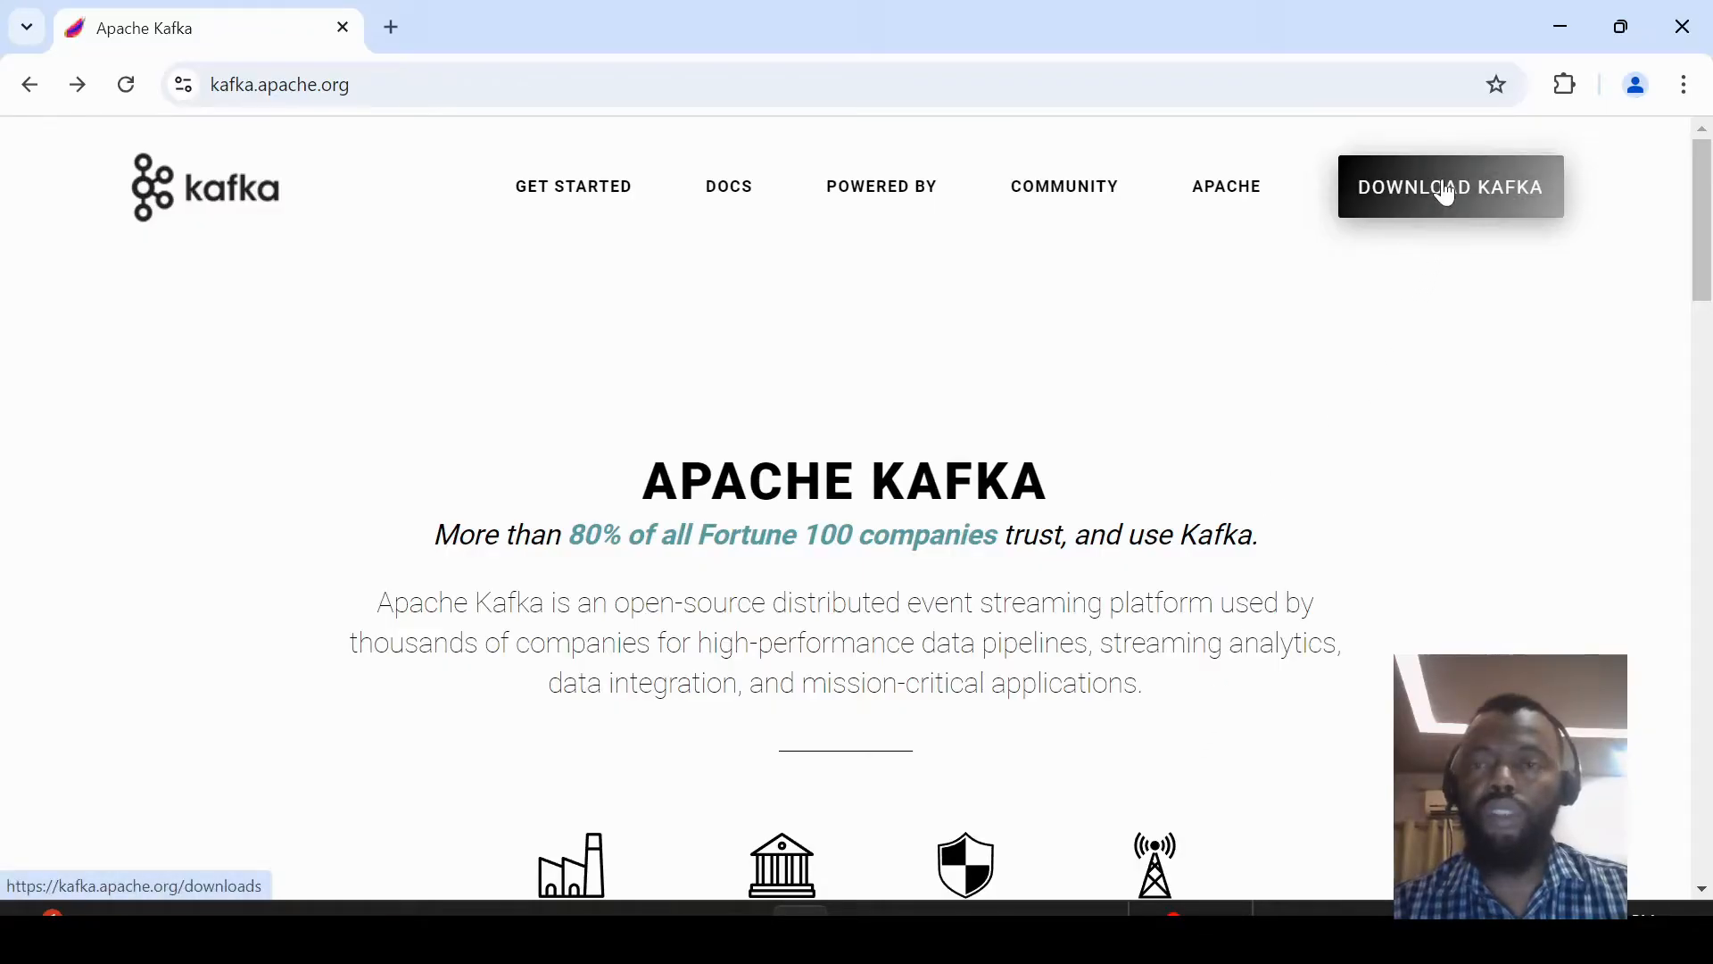
# Step: Open the Kafka downloads page and scroll to the 3.8.0 supported release downloads
pyautogui.click(1450, 185)
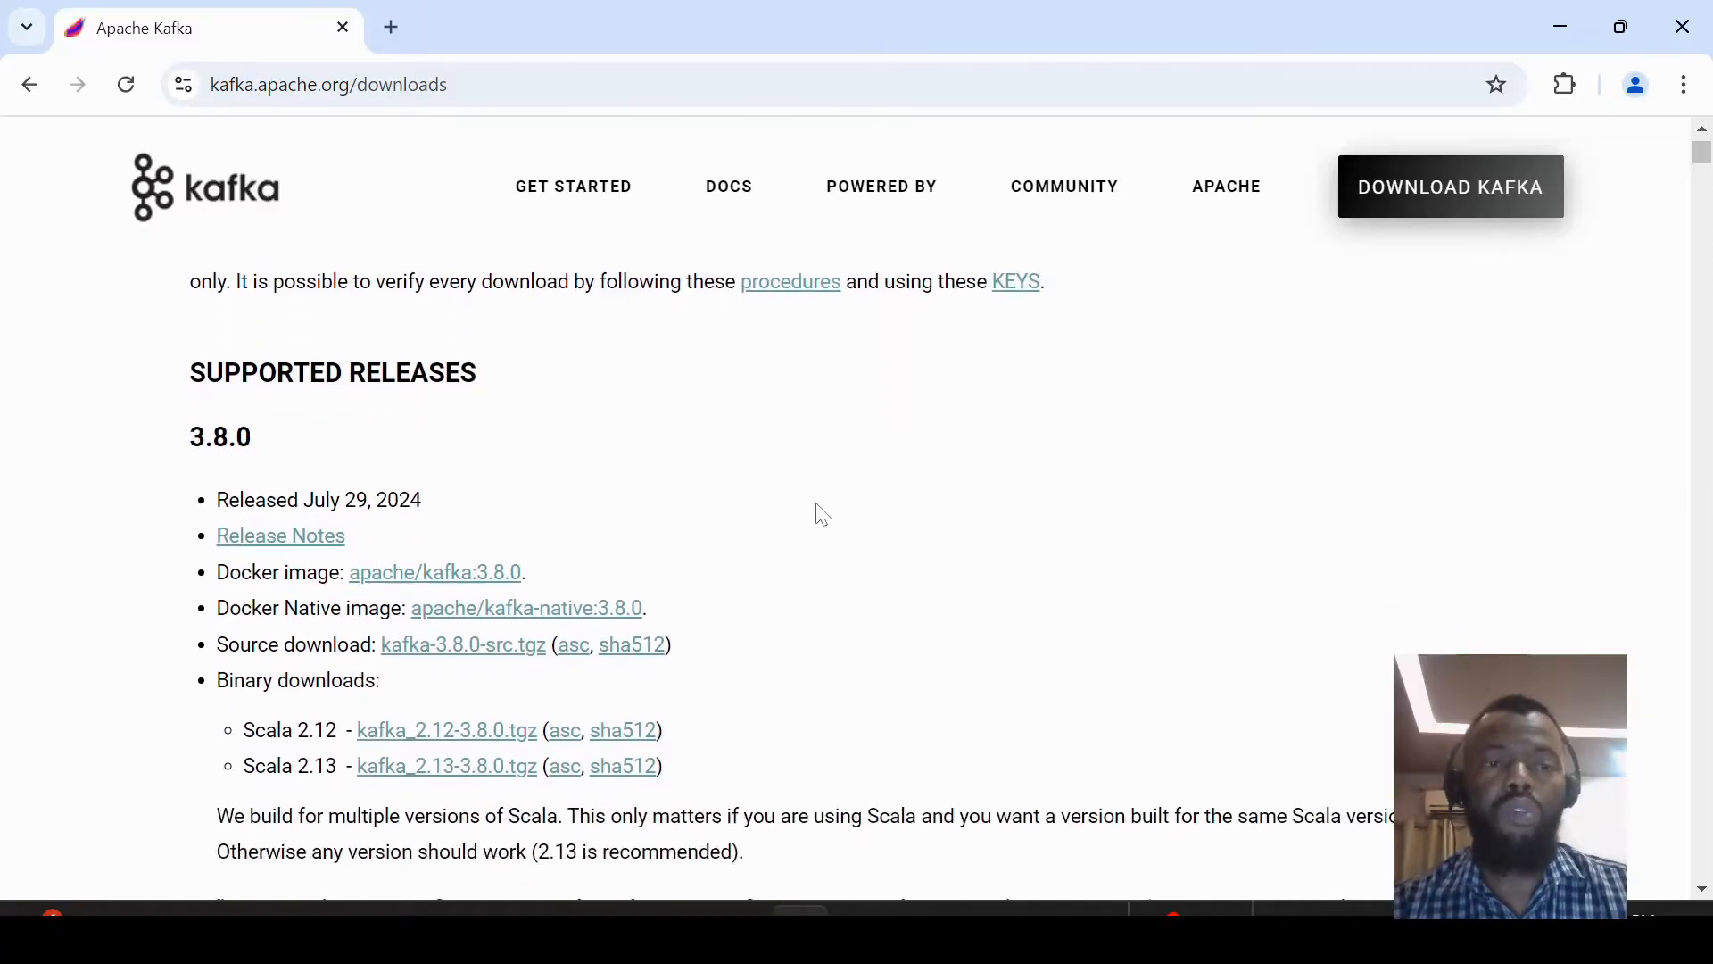
pyautogui.scroll(-3)
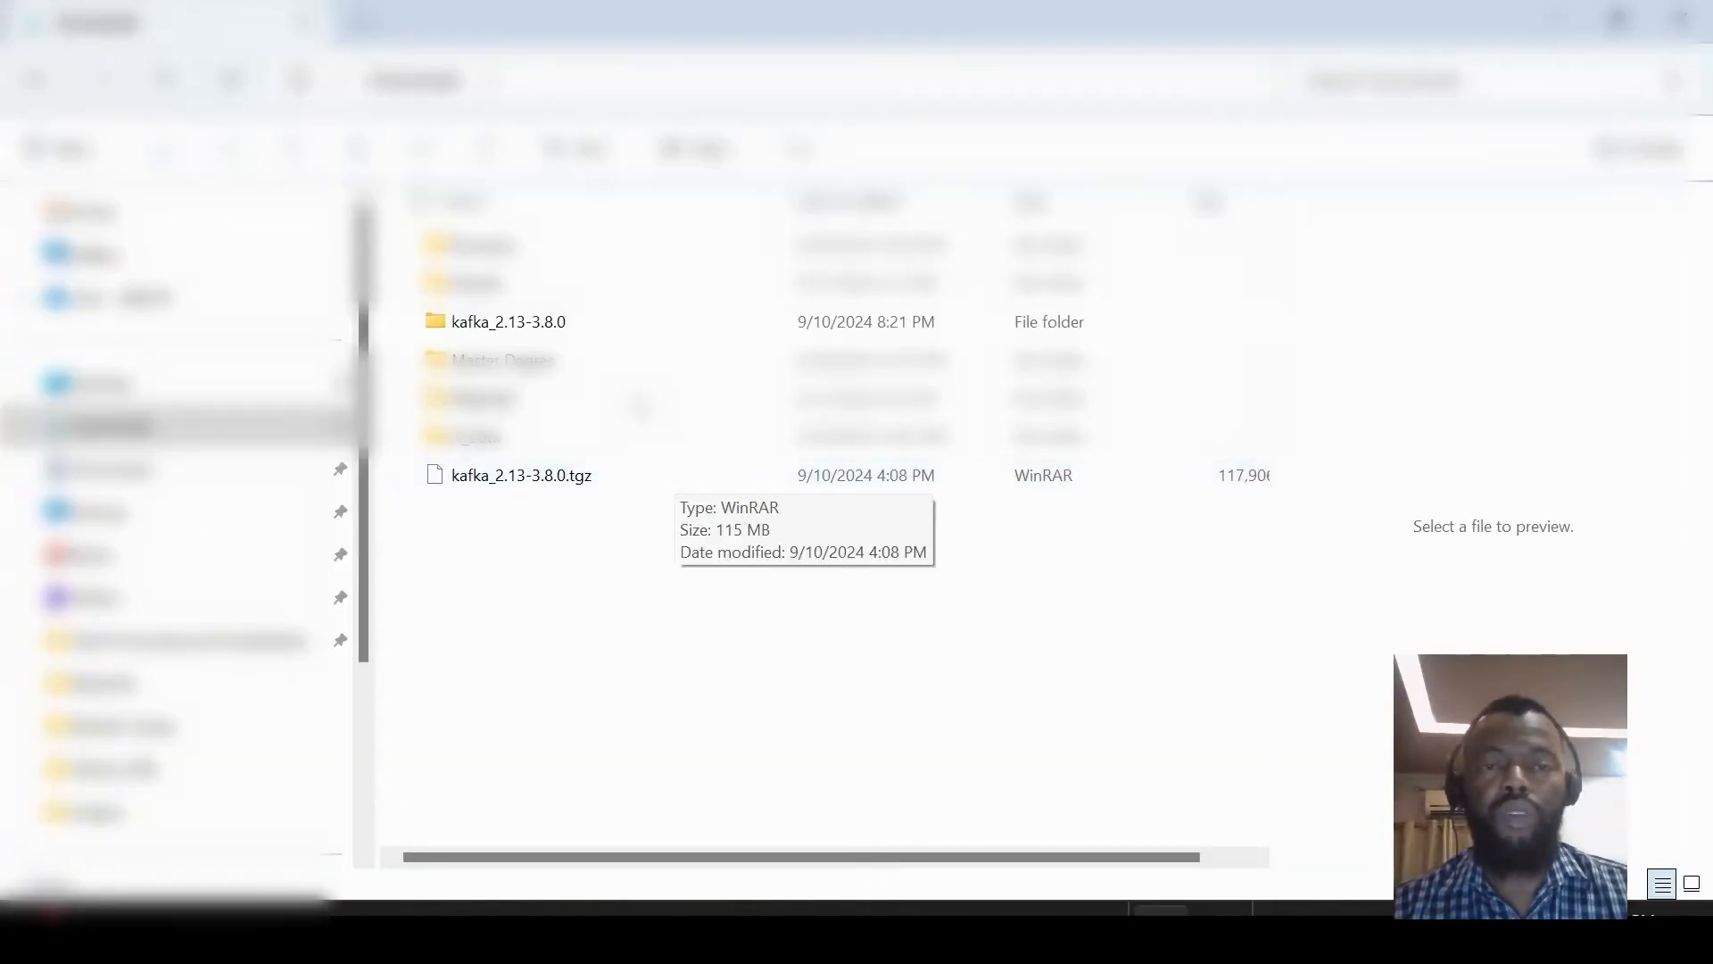
# Step: Compare the kafka_2.13-3.8.0 .tgz and extracted folder, open the nested folder, then go to C:
pyautogui.click(508, 321)
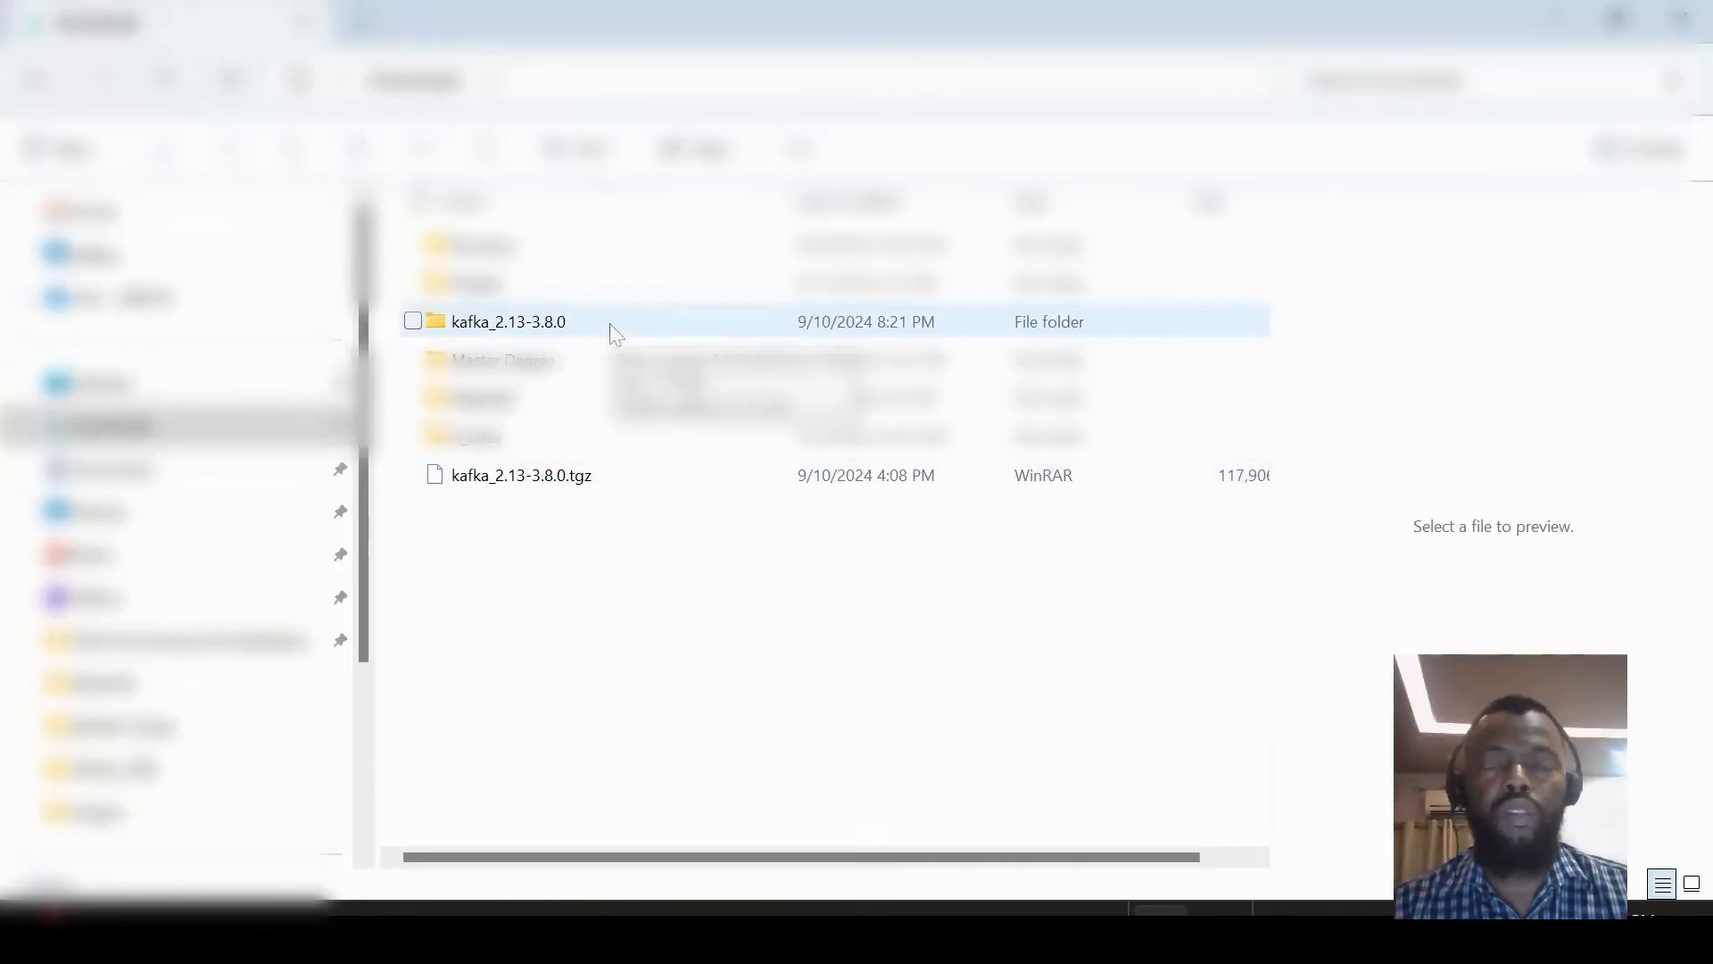
pyautogui.click(519, 474)
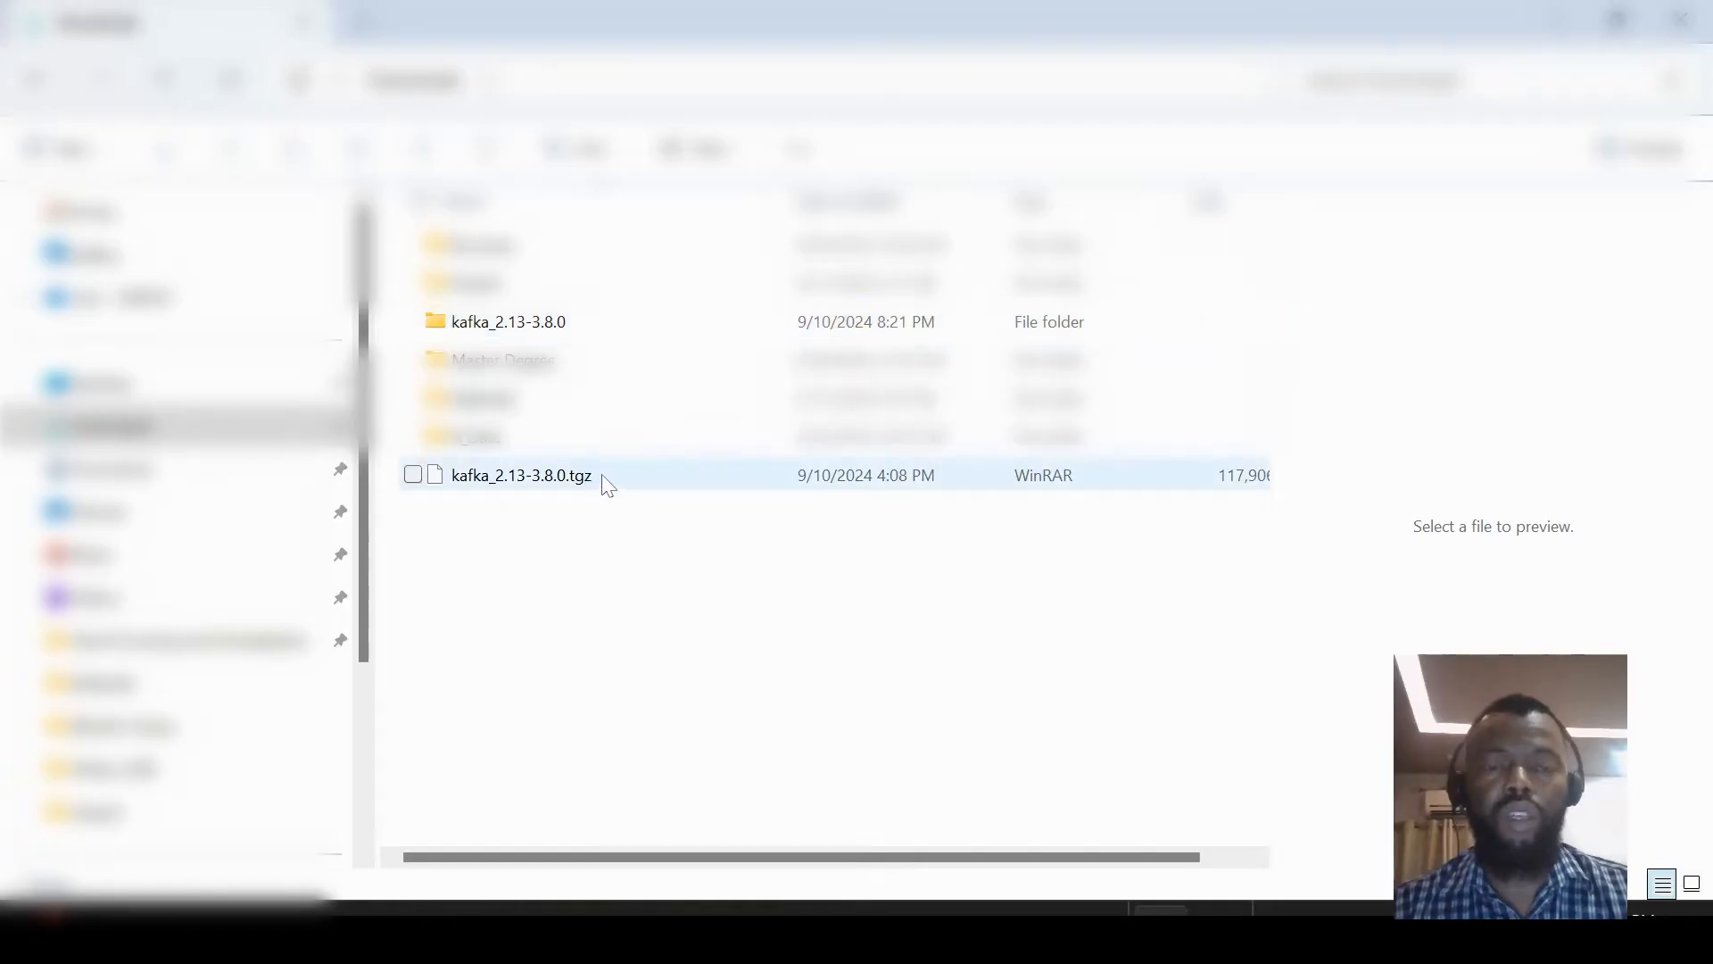
pyautogui.click(507, 321)
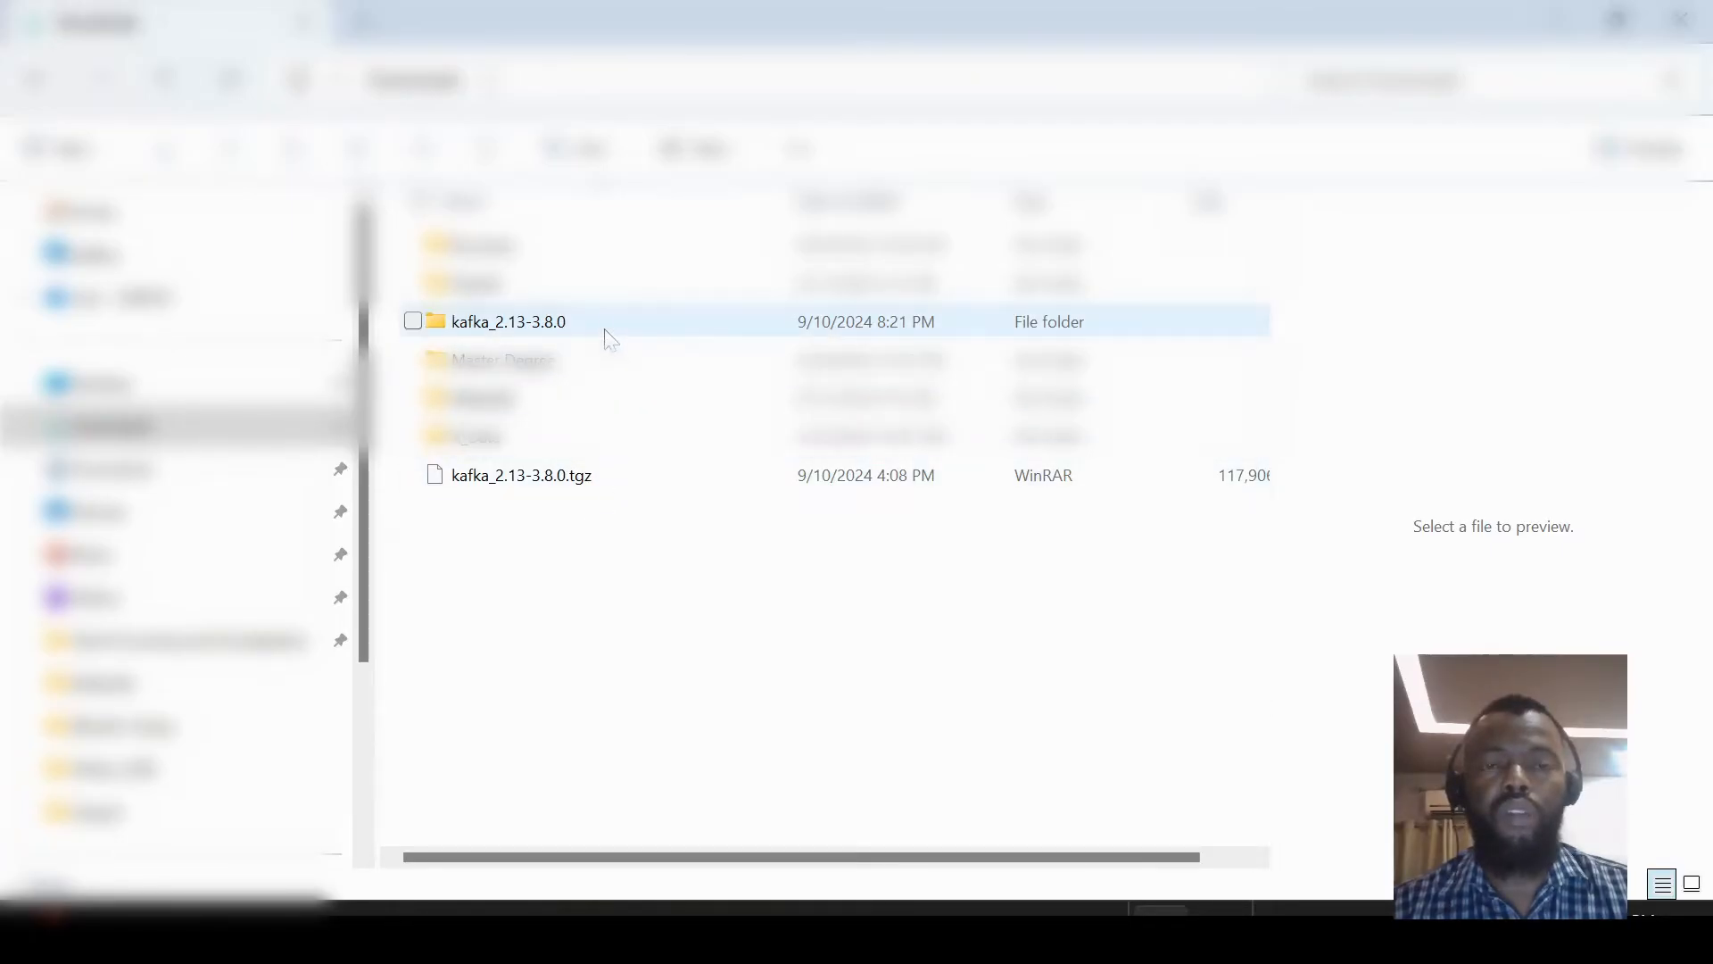
pyautogui.doubleClick(508, 321)
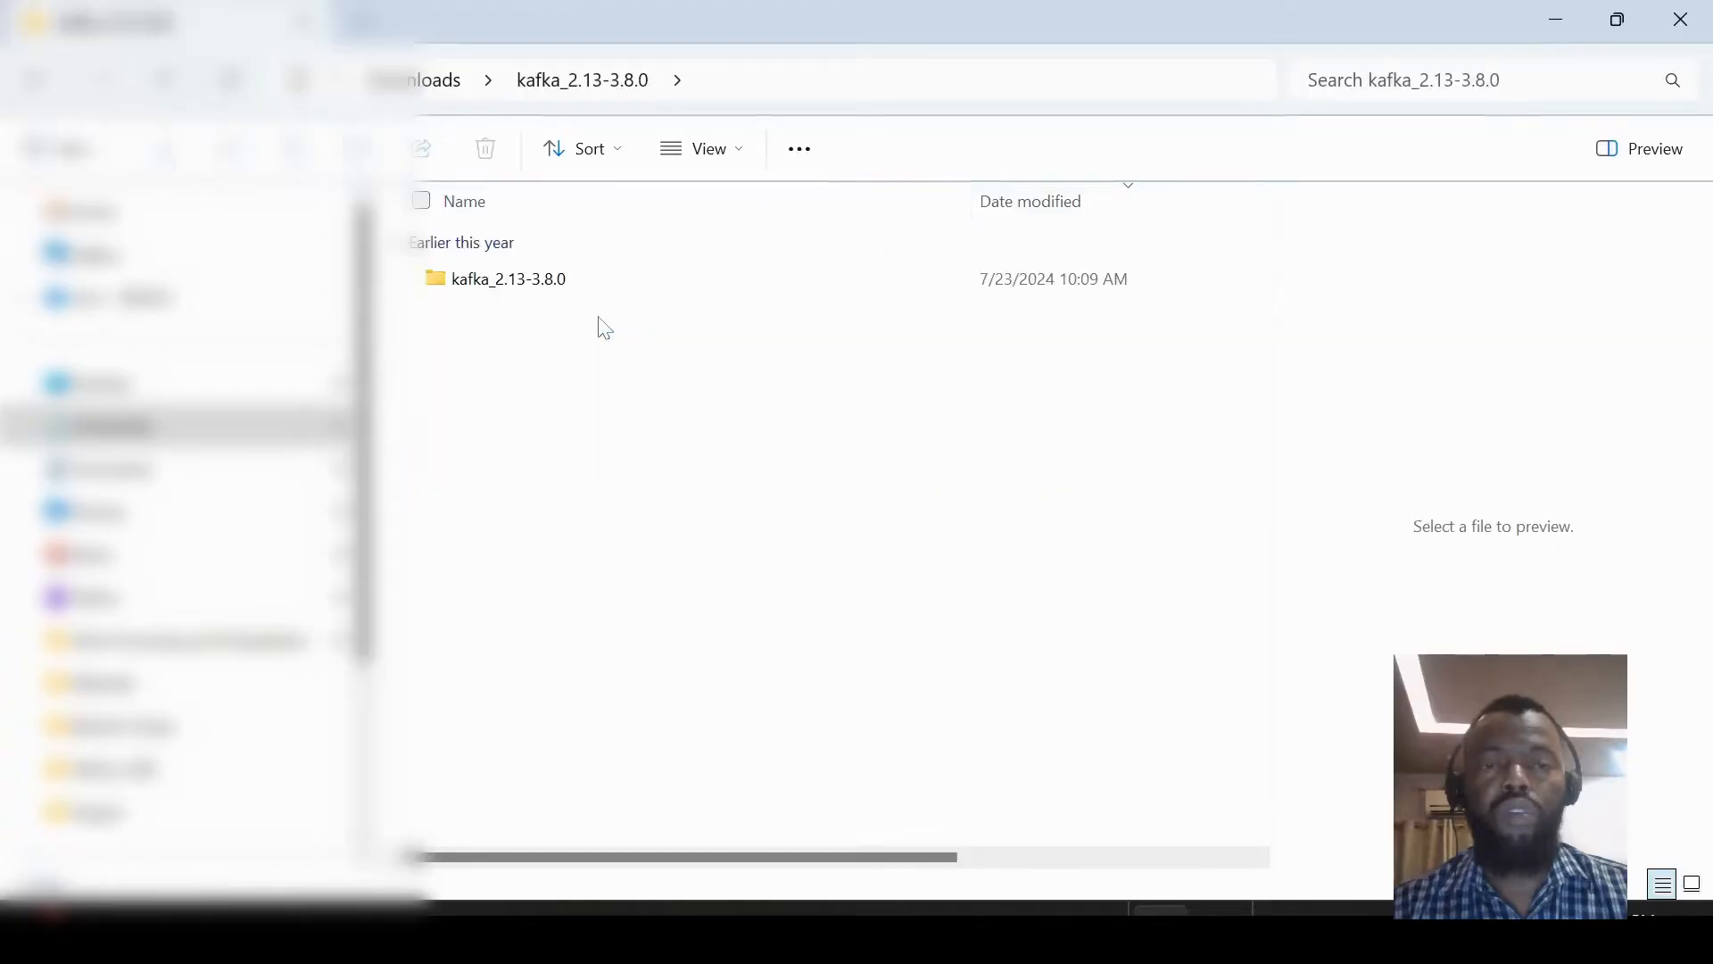
pyautogui.doubleClick(507, 278)
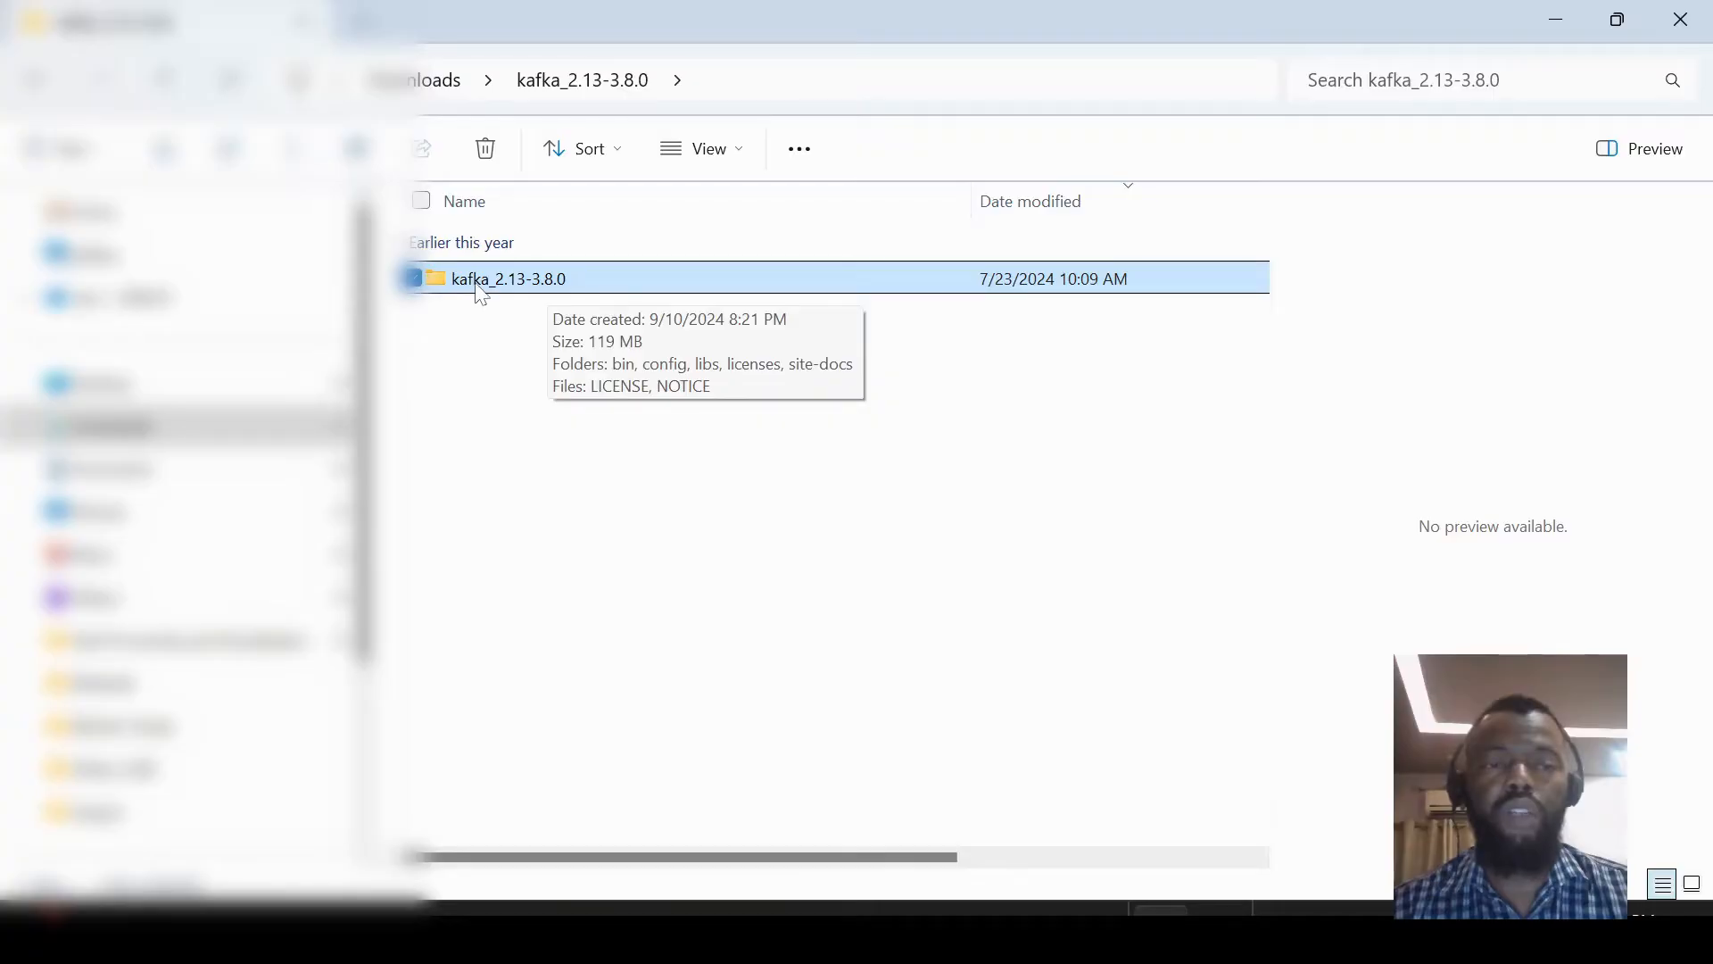
pyautogui.moveTo(608, 295)
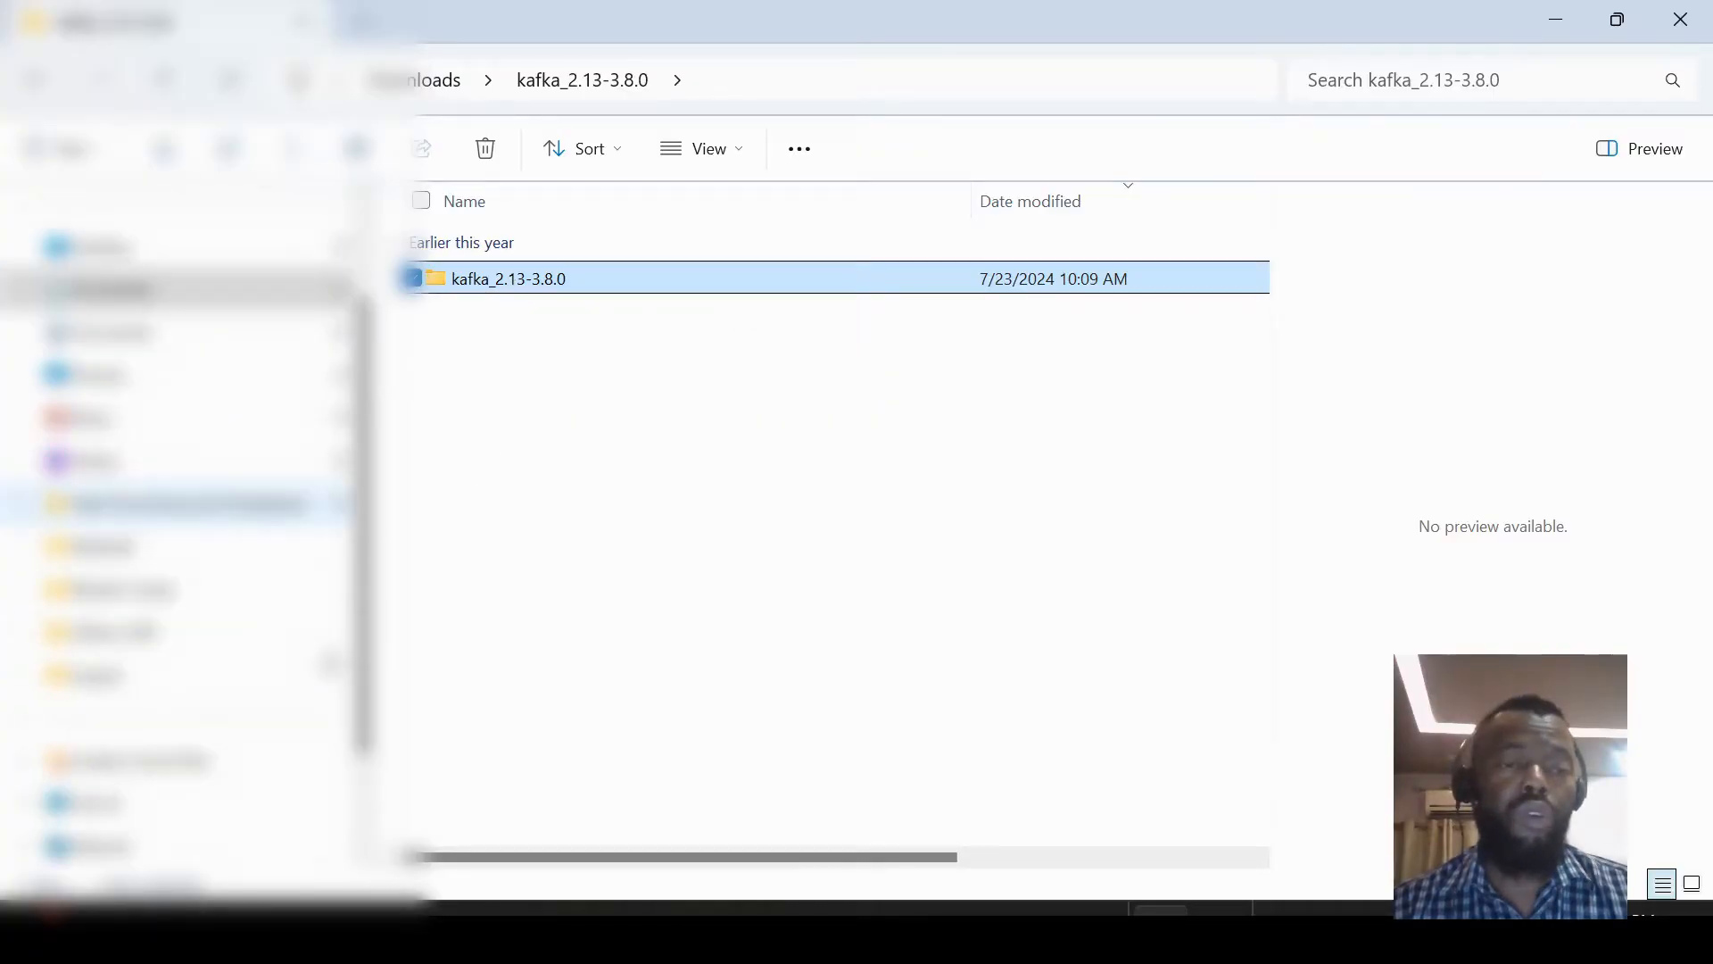
pyautogui.click(92, 675)
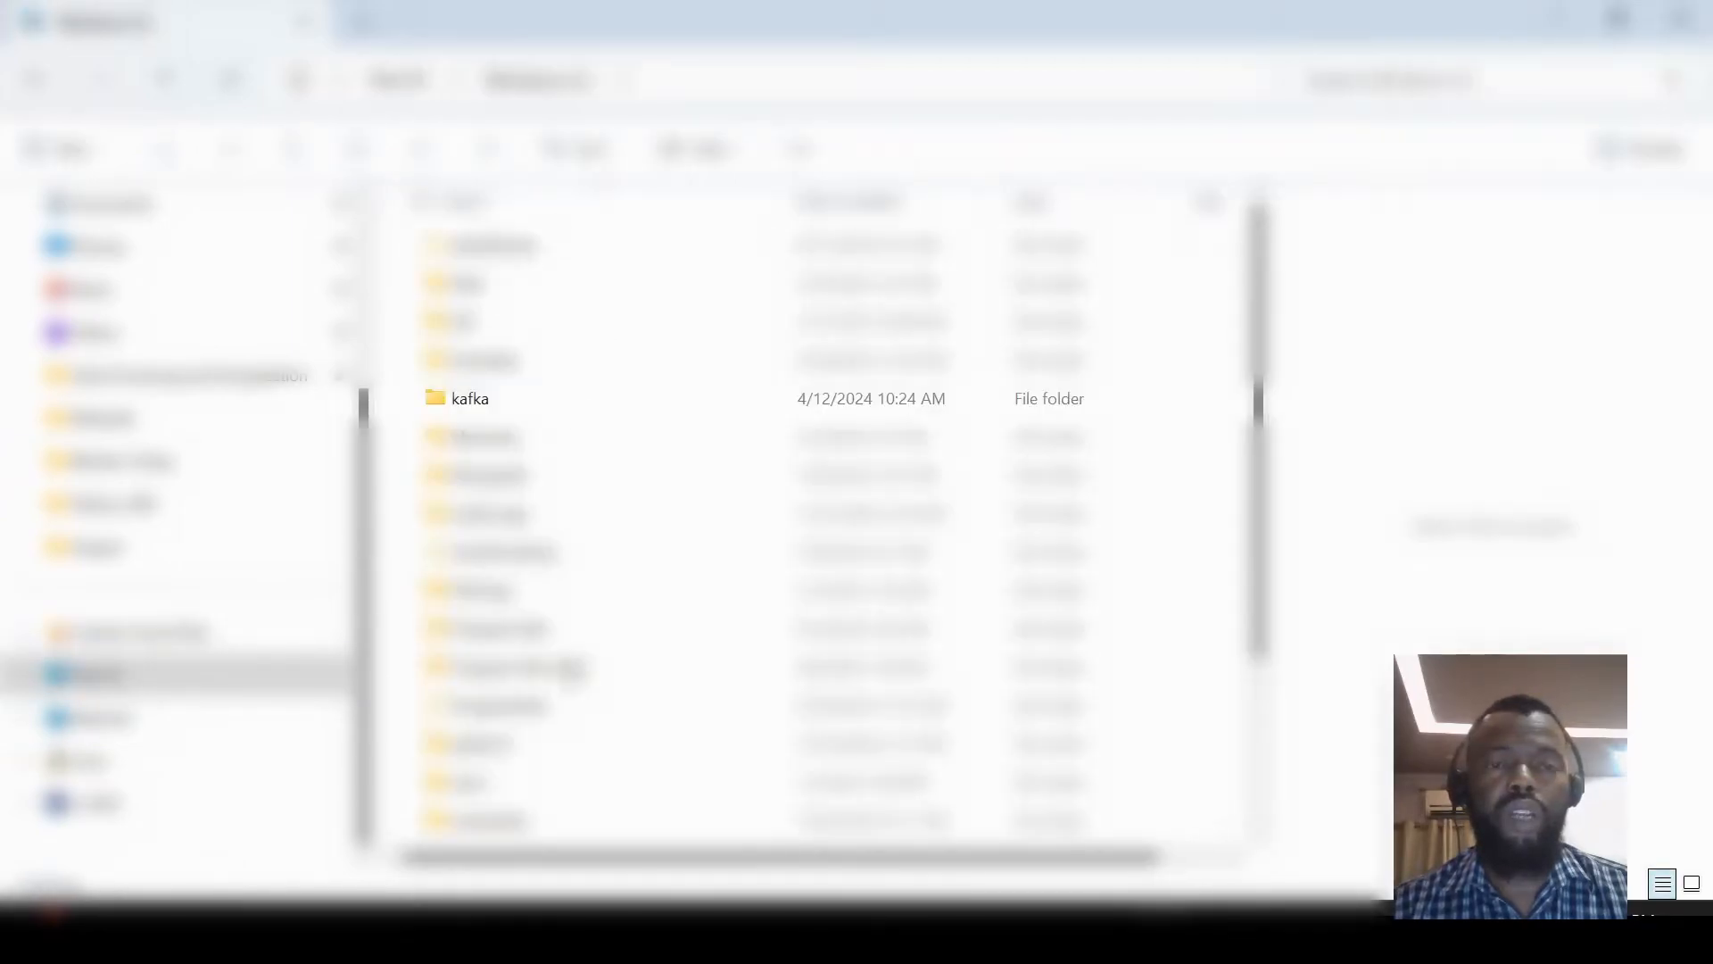
# Step: Open C:\kafka\config and pick the server.properties file
pyautogui.click(471, 398)
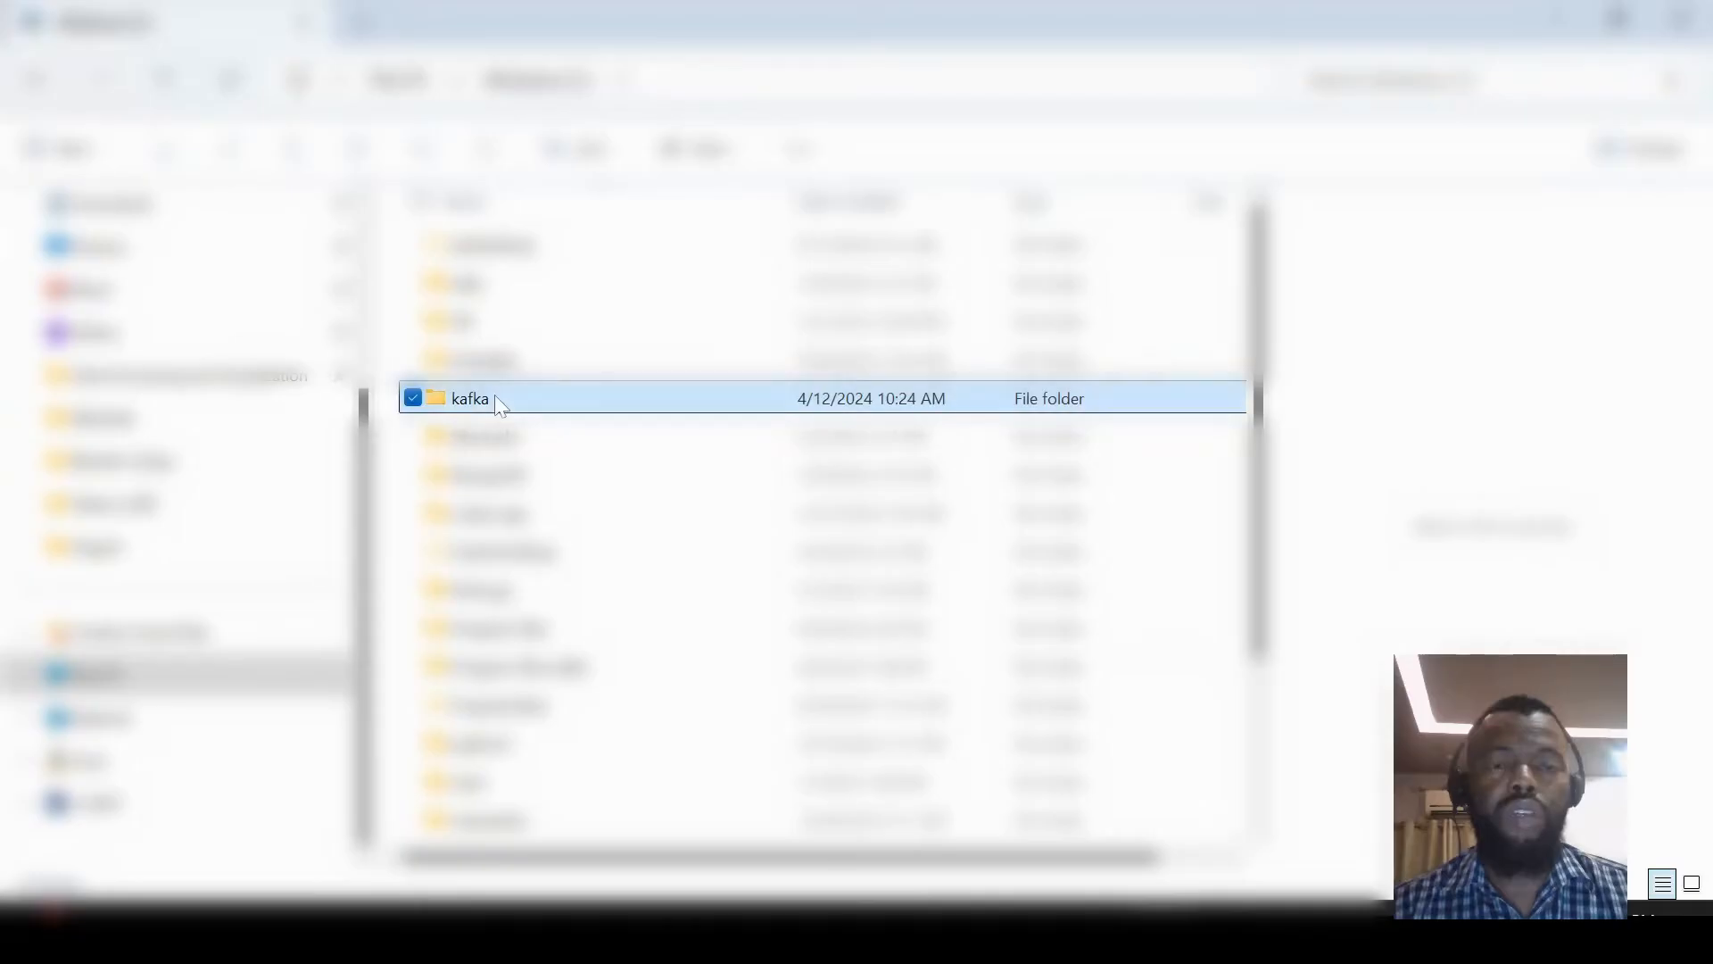
pyautogui.doubleClick(470, 398)
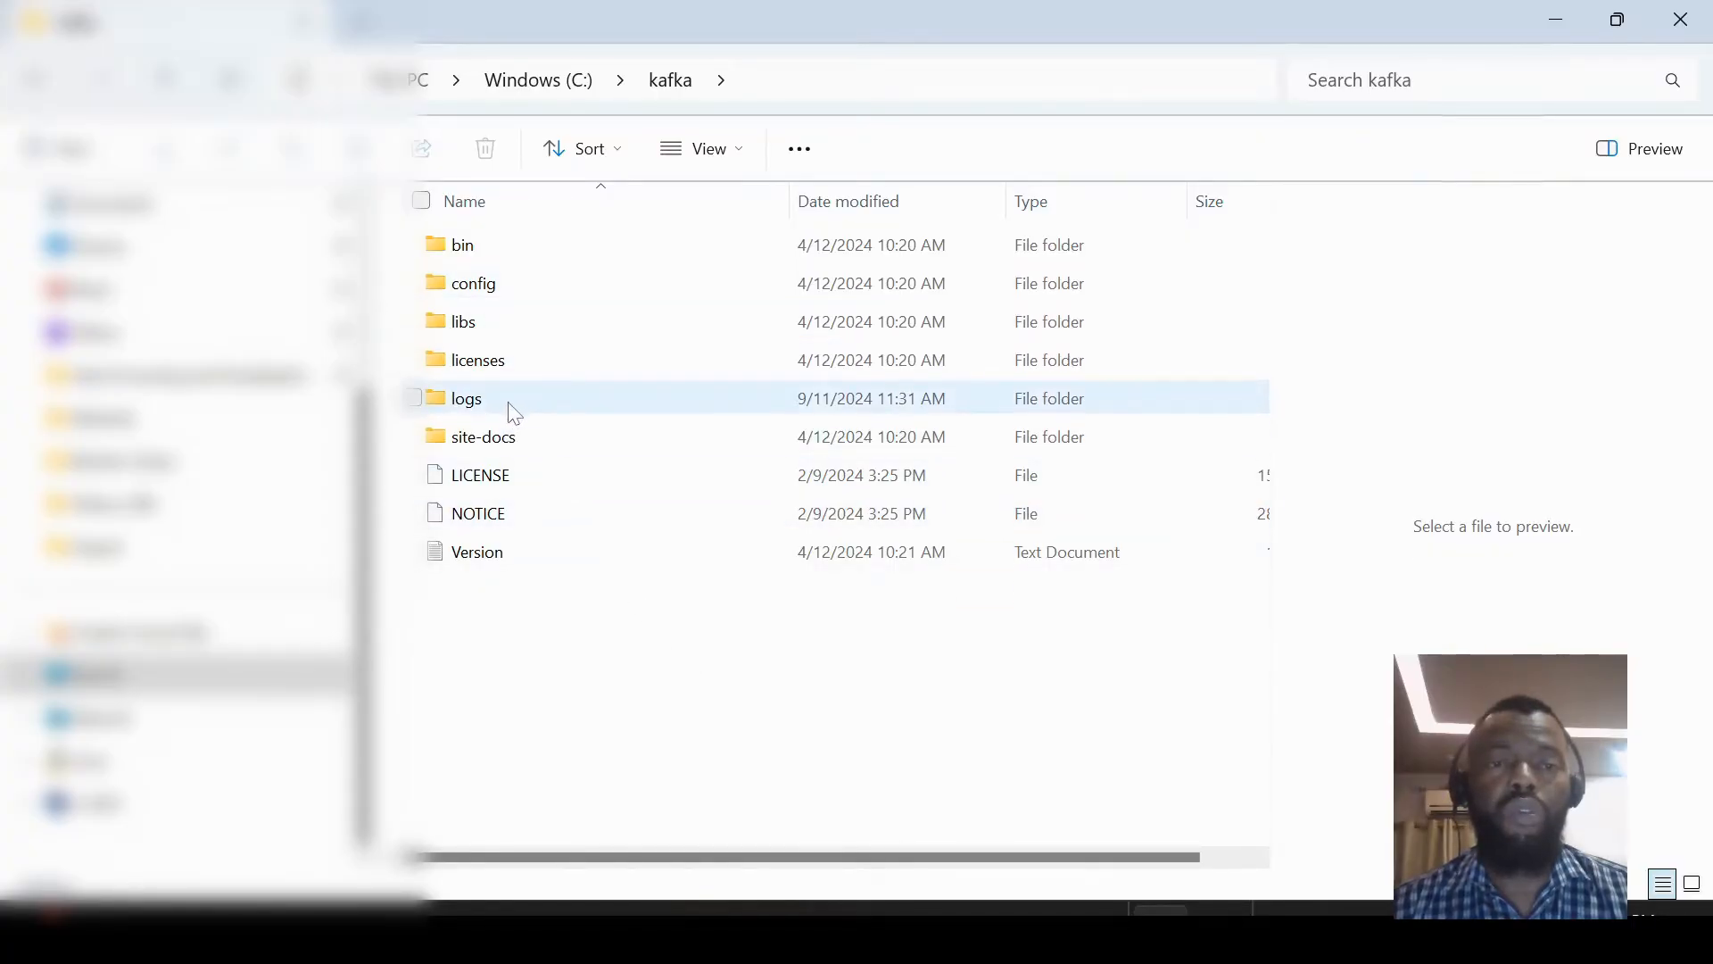
pyautogui.click(473, 283)
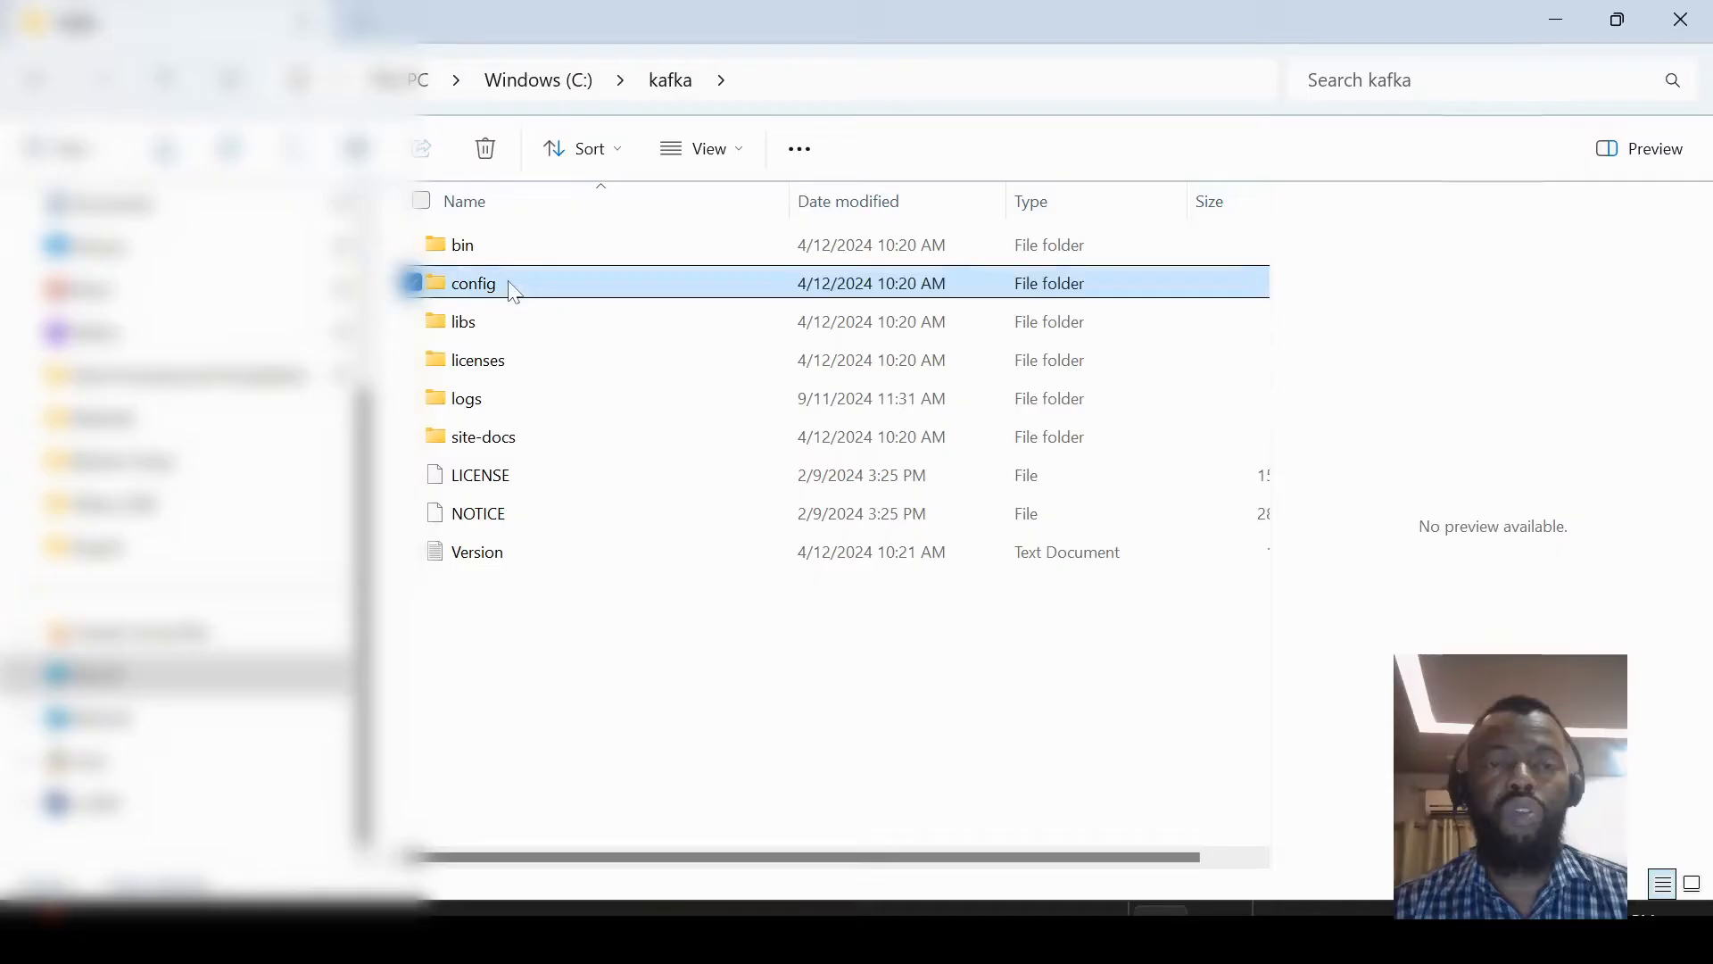
pyautogui.doubleClick(472, 283)
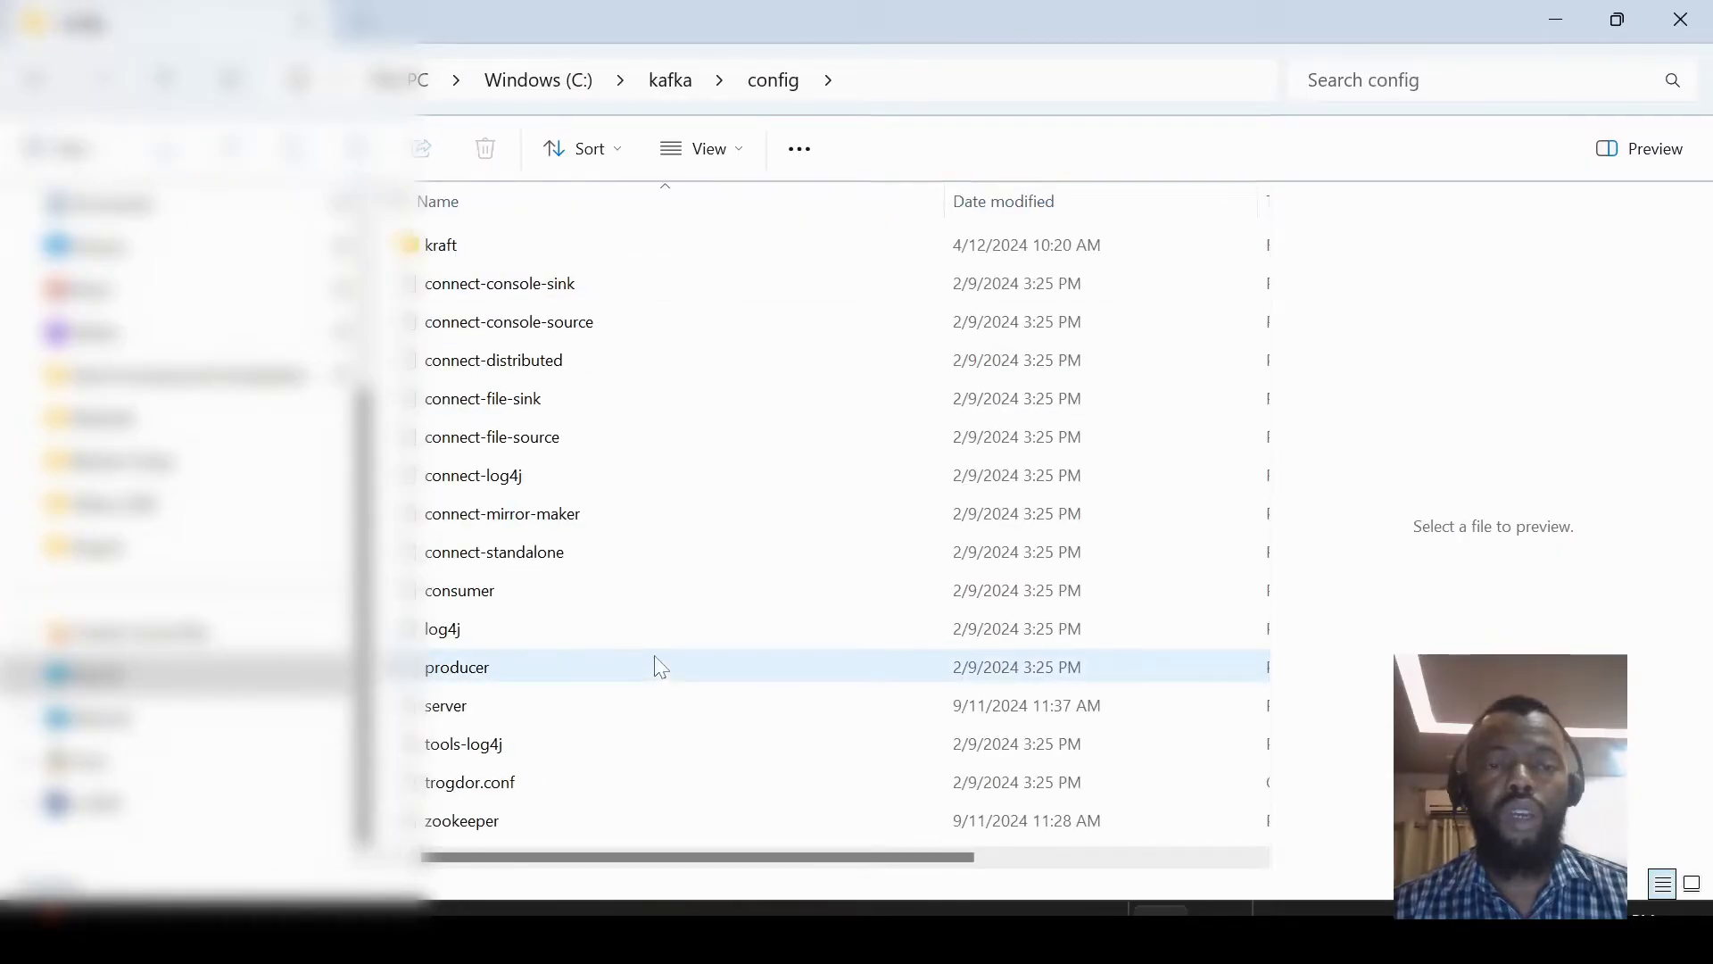
pyautogui.click(446, 705)
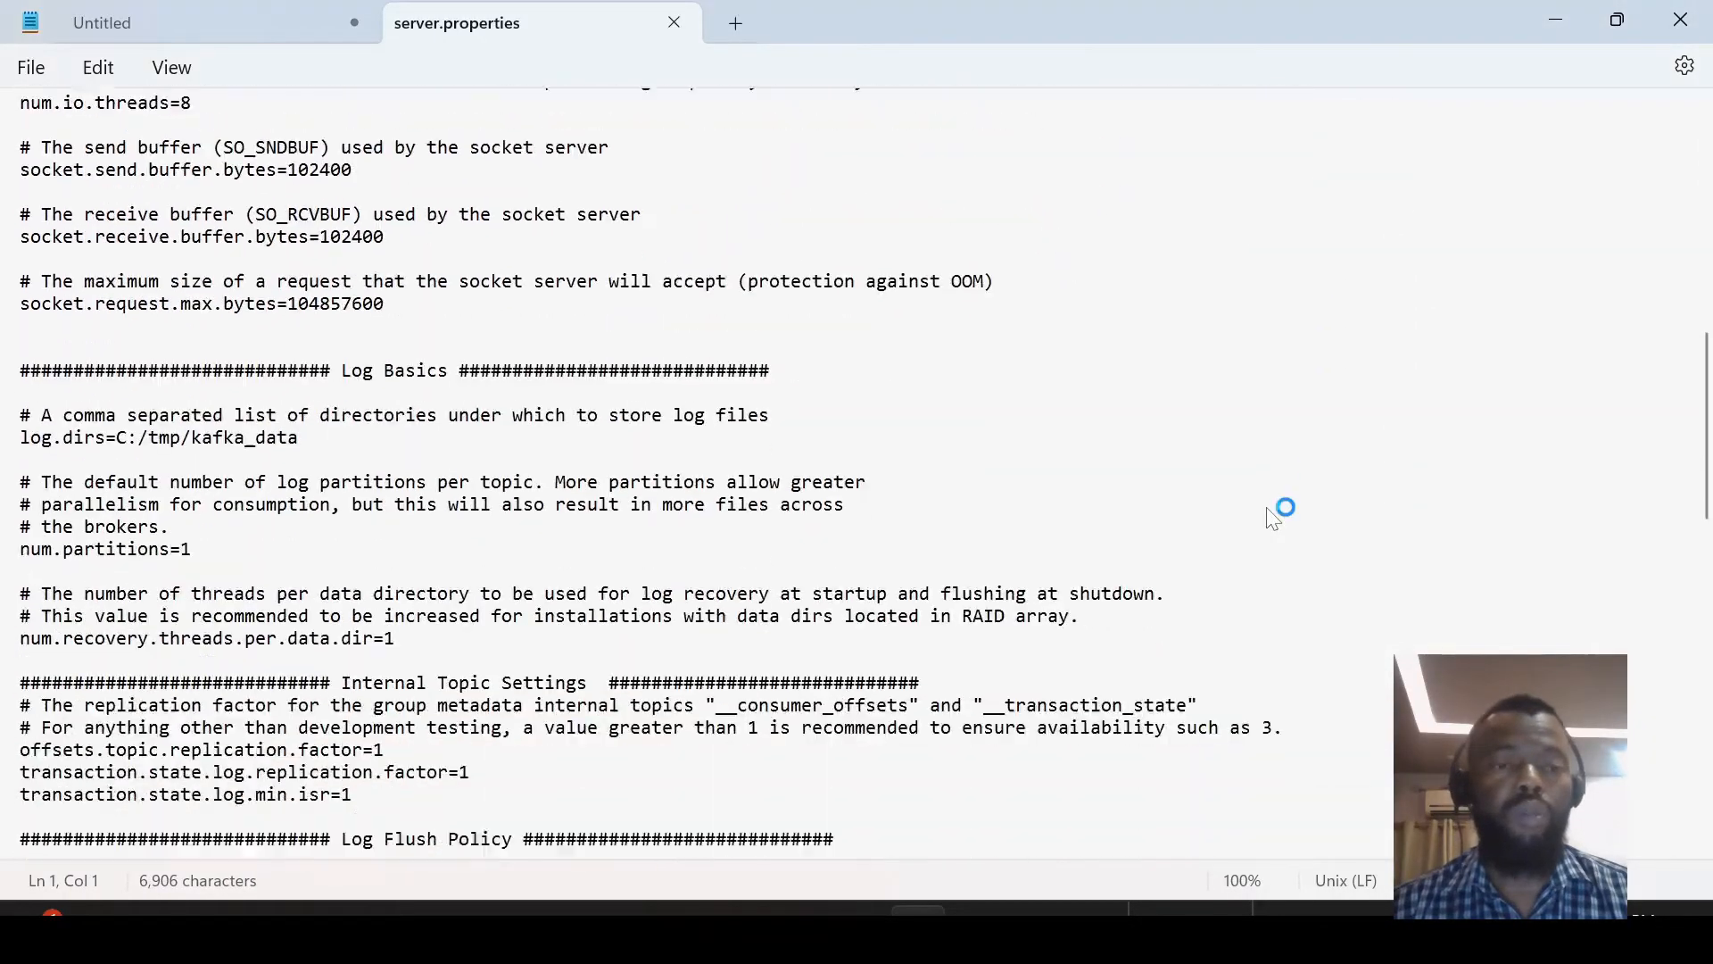
# Step: Scroll to Log Basics, highlight log.dirs=C:/tmp/kafka_data, and close server.properties
pyautogui.scroll(-3)
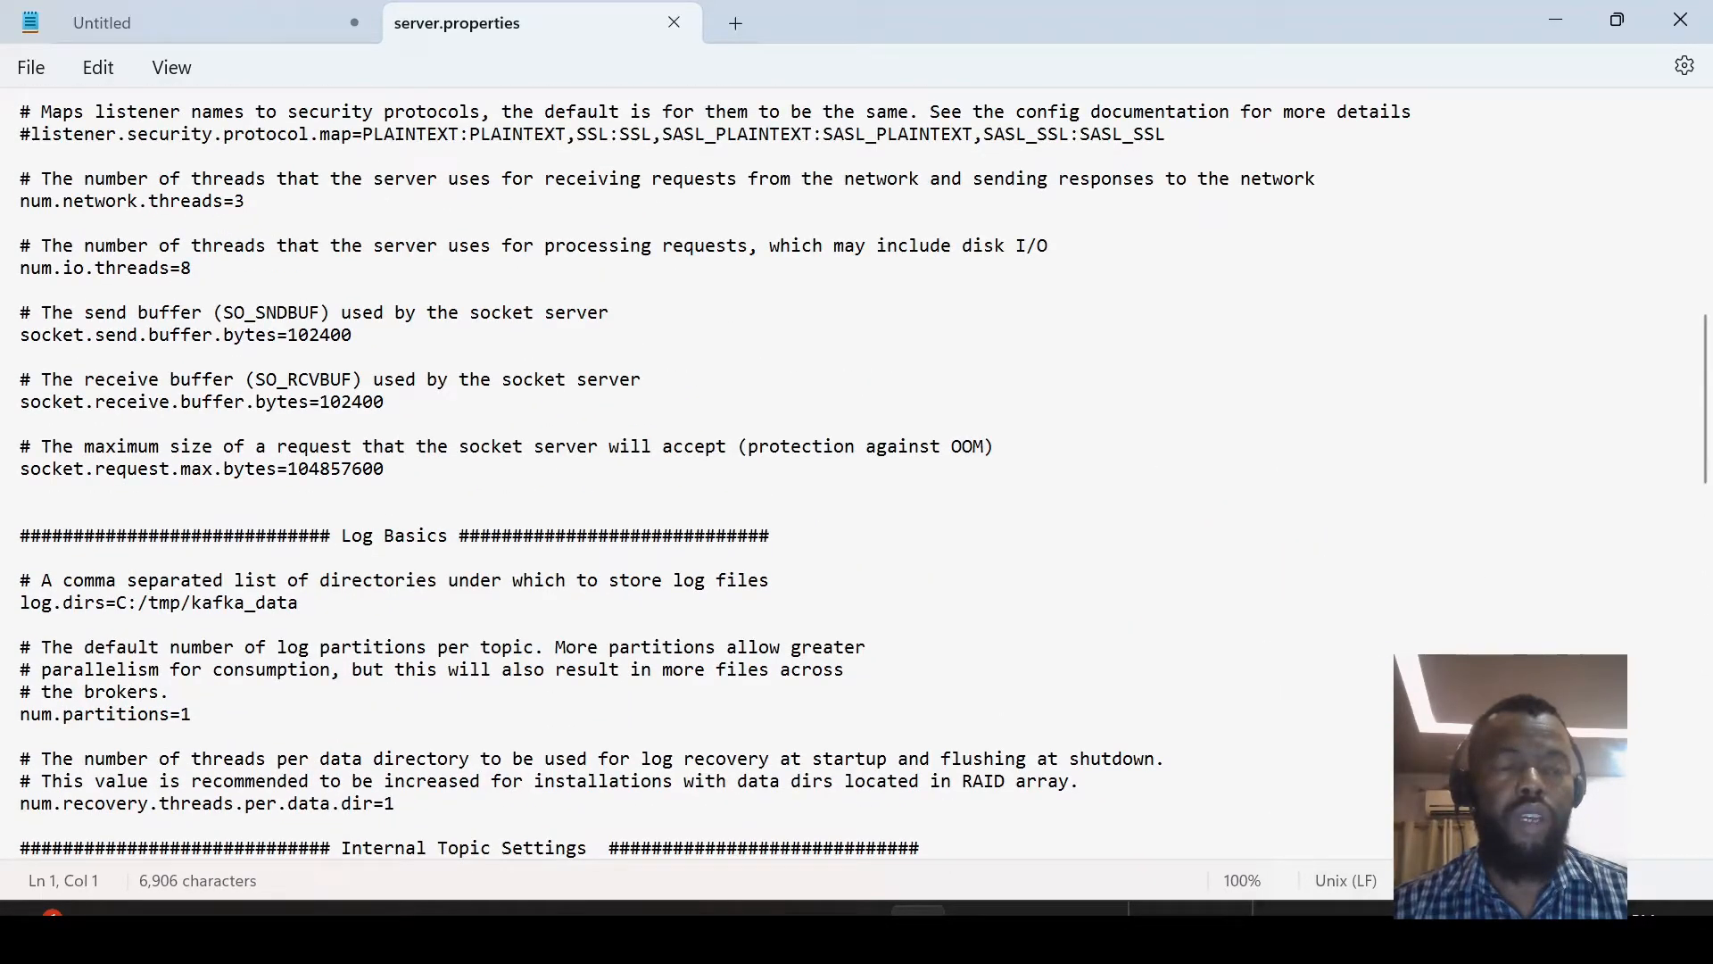
pyautogui.moveTo(116, 603); pyautogui.dragTo(289, 603)
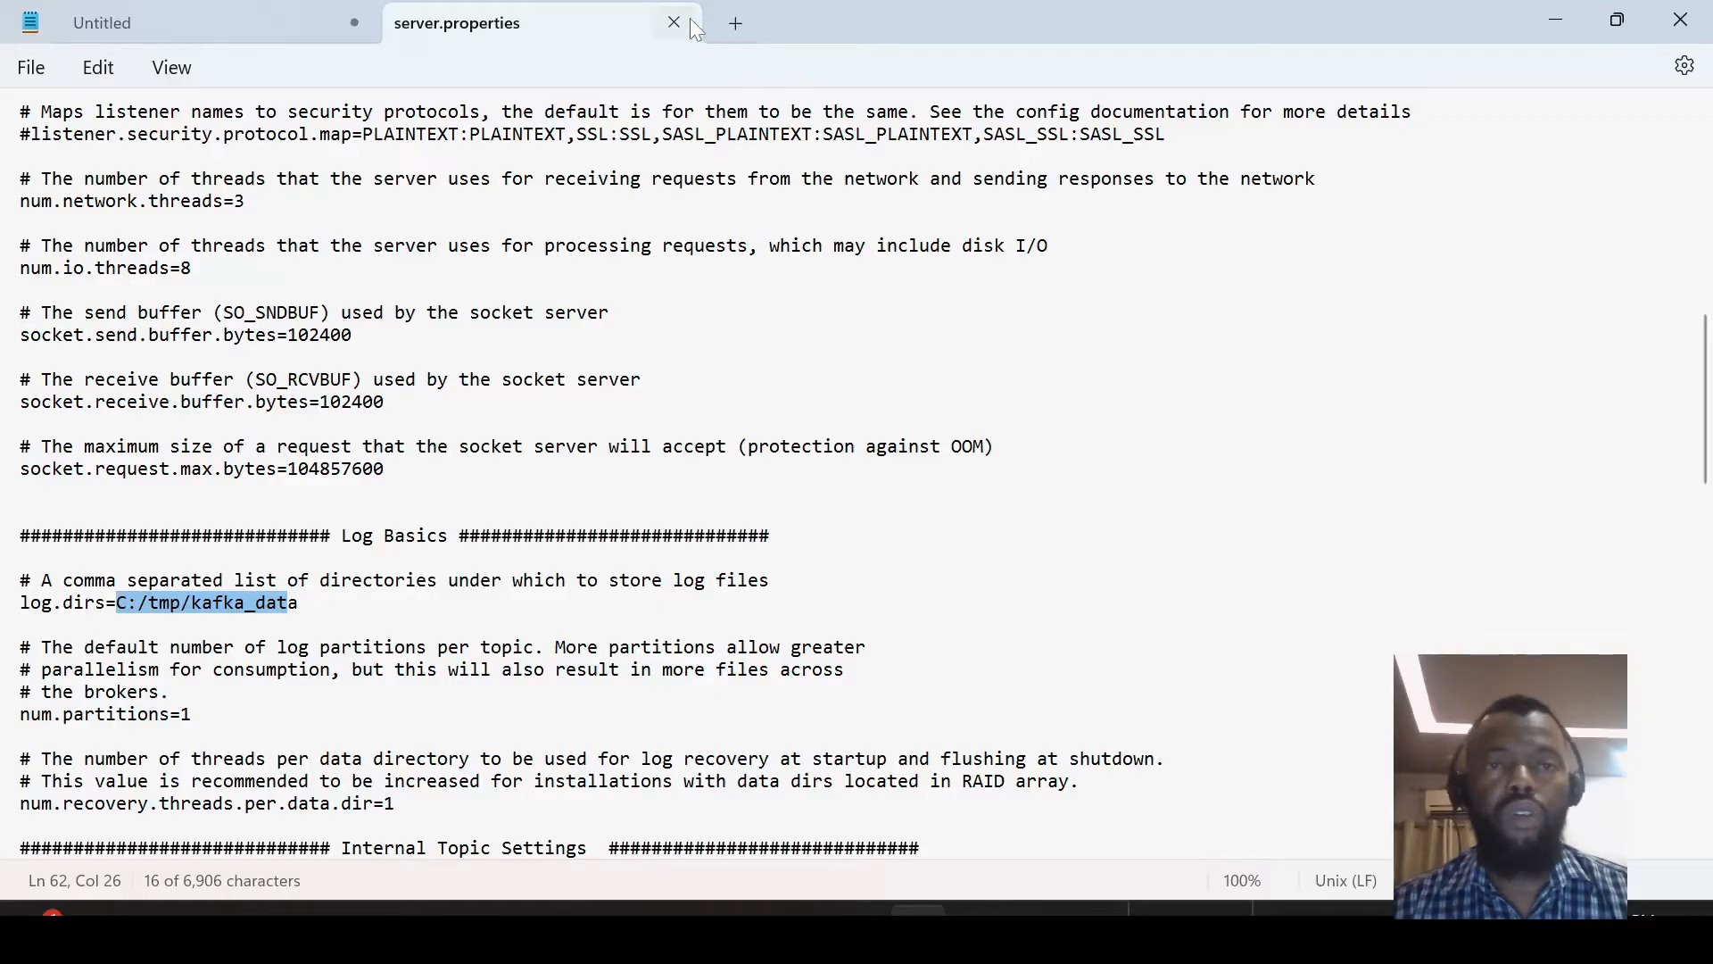
pyautogui.click(675, 22)
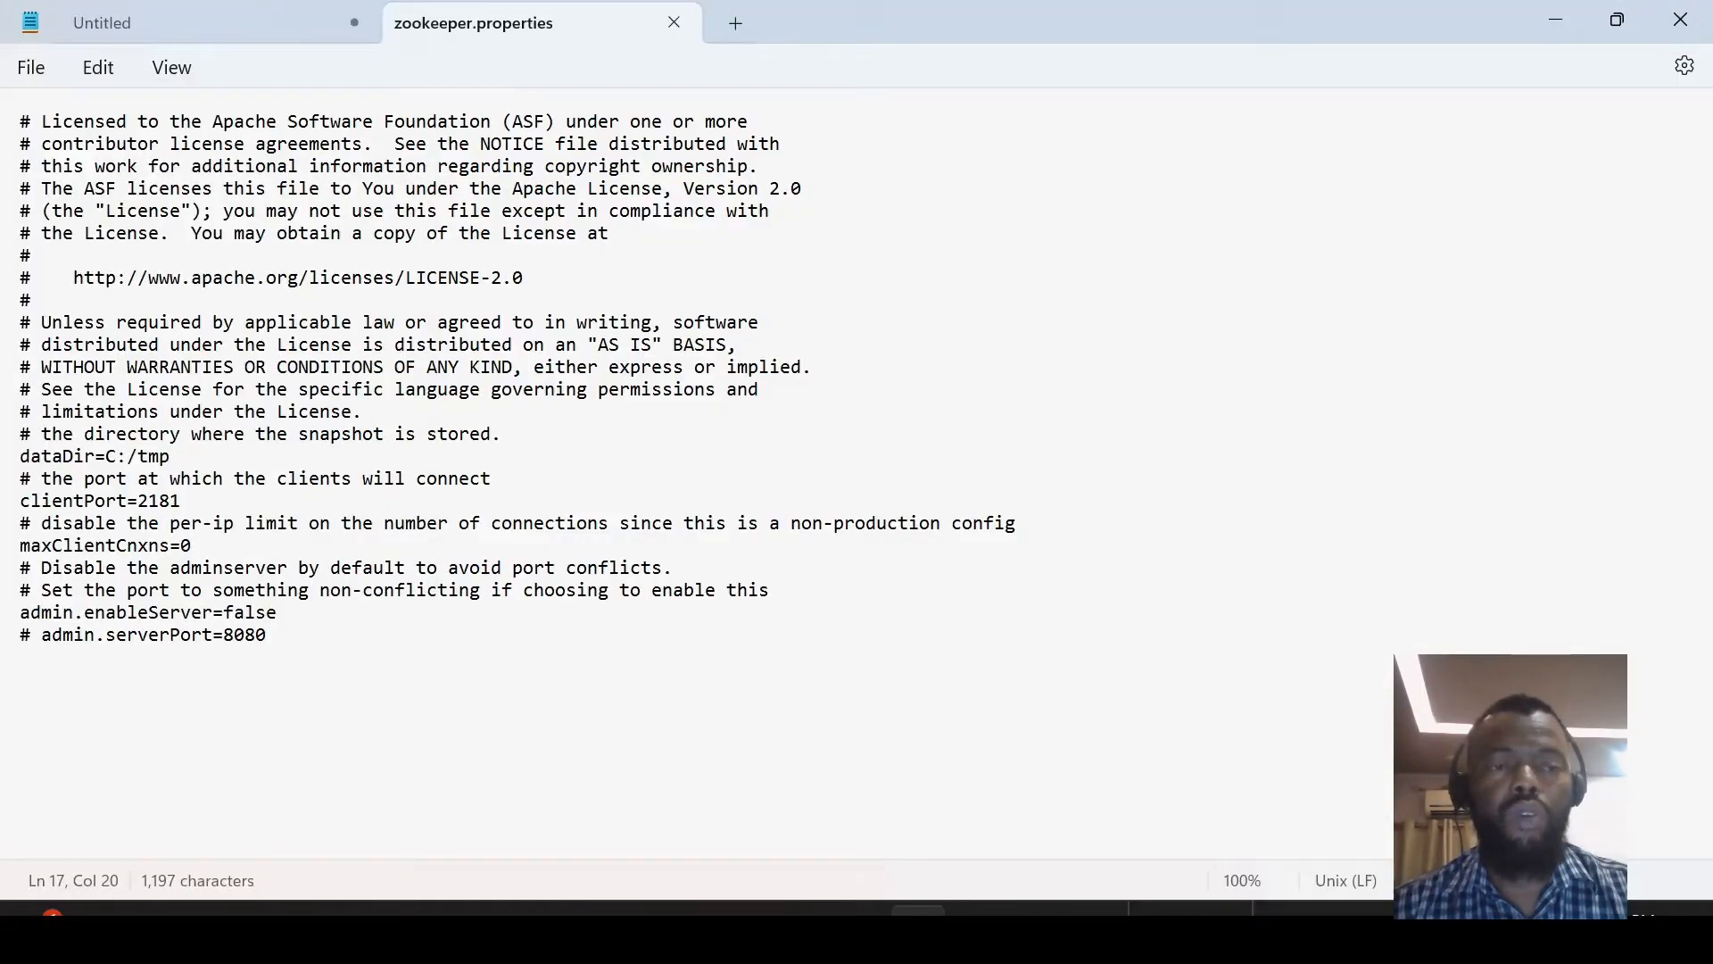
# Step: Bring up the saved Kafka run-command notes in Notepad and highlight a command
pyautogui.doubleClick(136, 456)
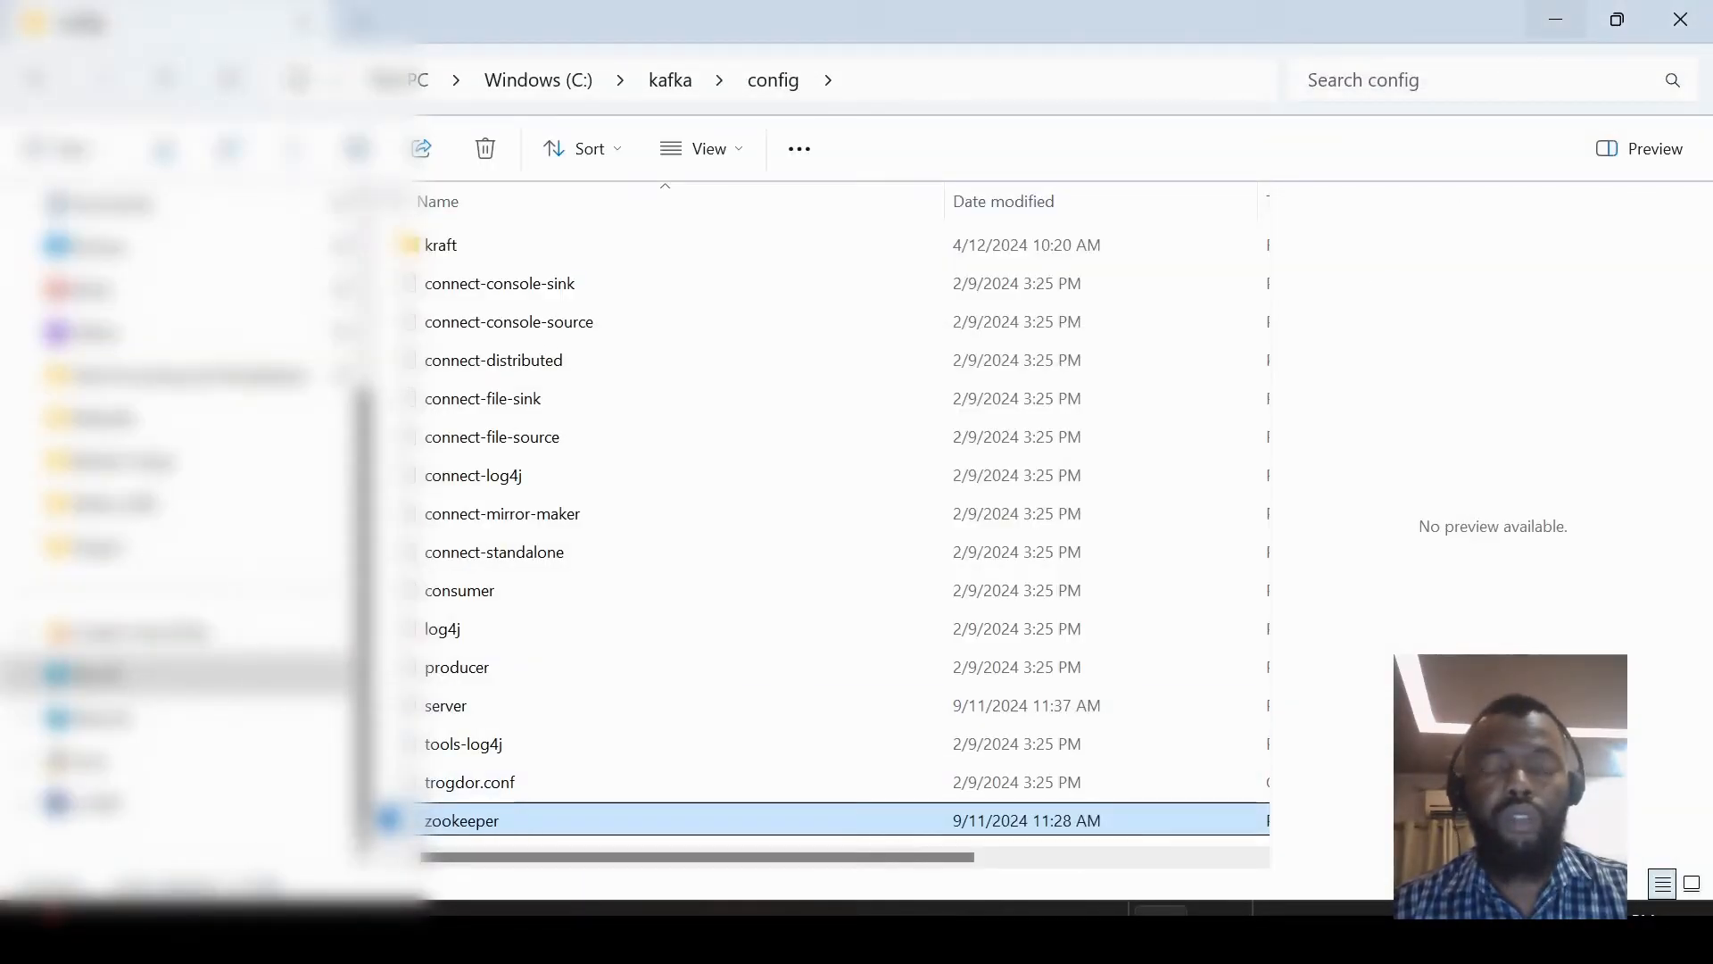
pyautogui.click(500, 283)
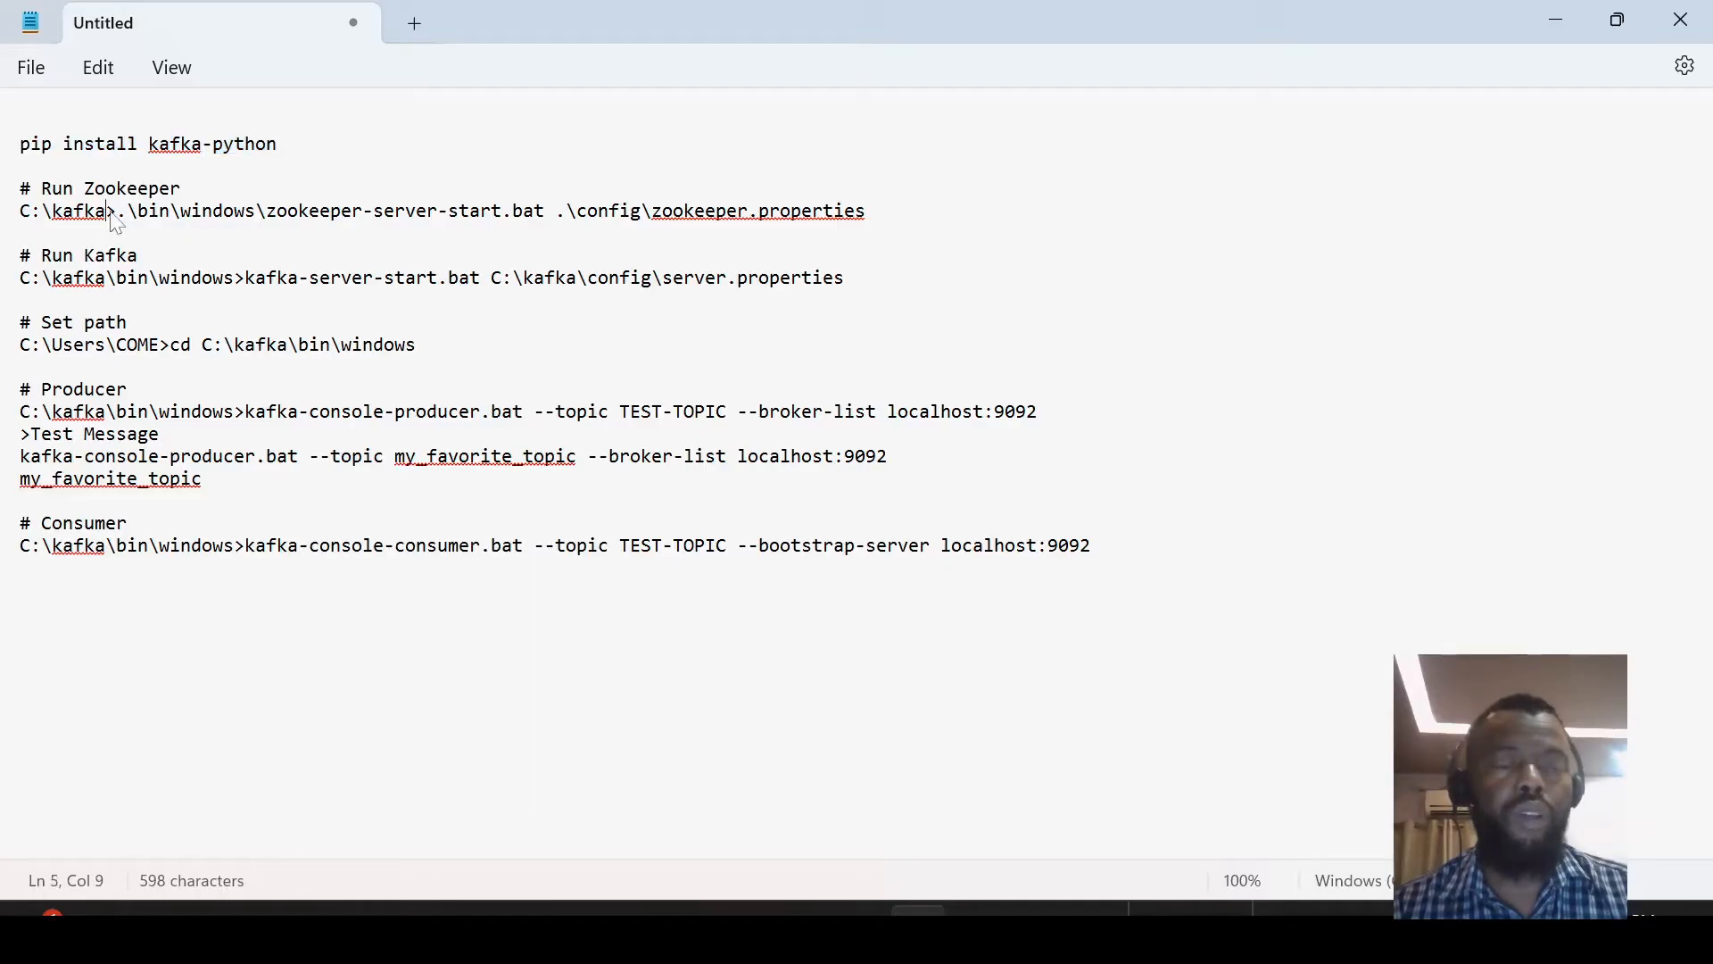
pyautogui.moveTo(18, 211); pyautogui.dragTo(108, 211)
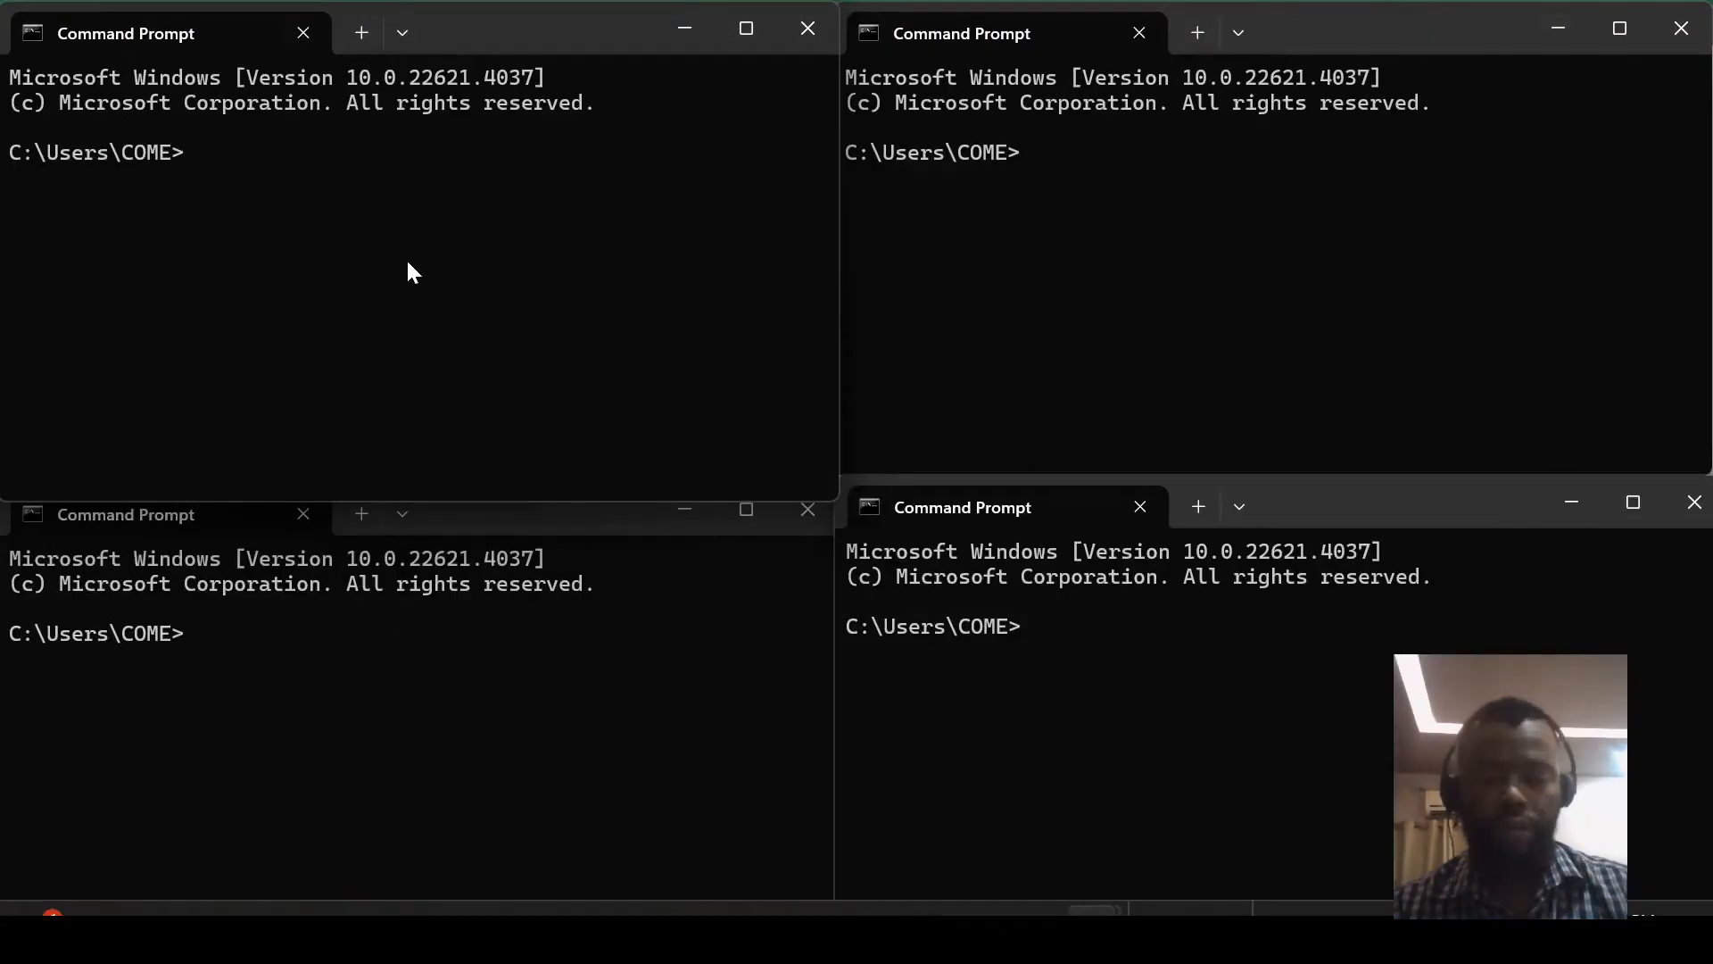
# Step: In the first window, cd to C:\kafka and type the ZooKeeper start command with zookeeper.properties
pyautogui.write('cd')
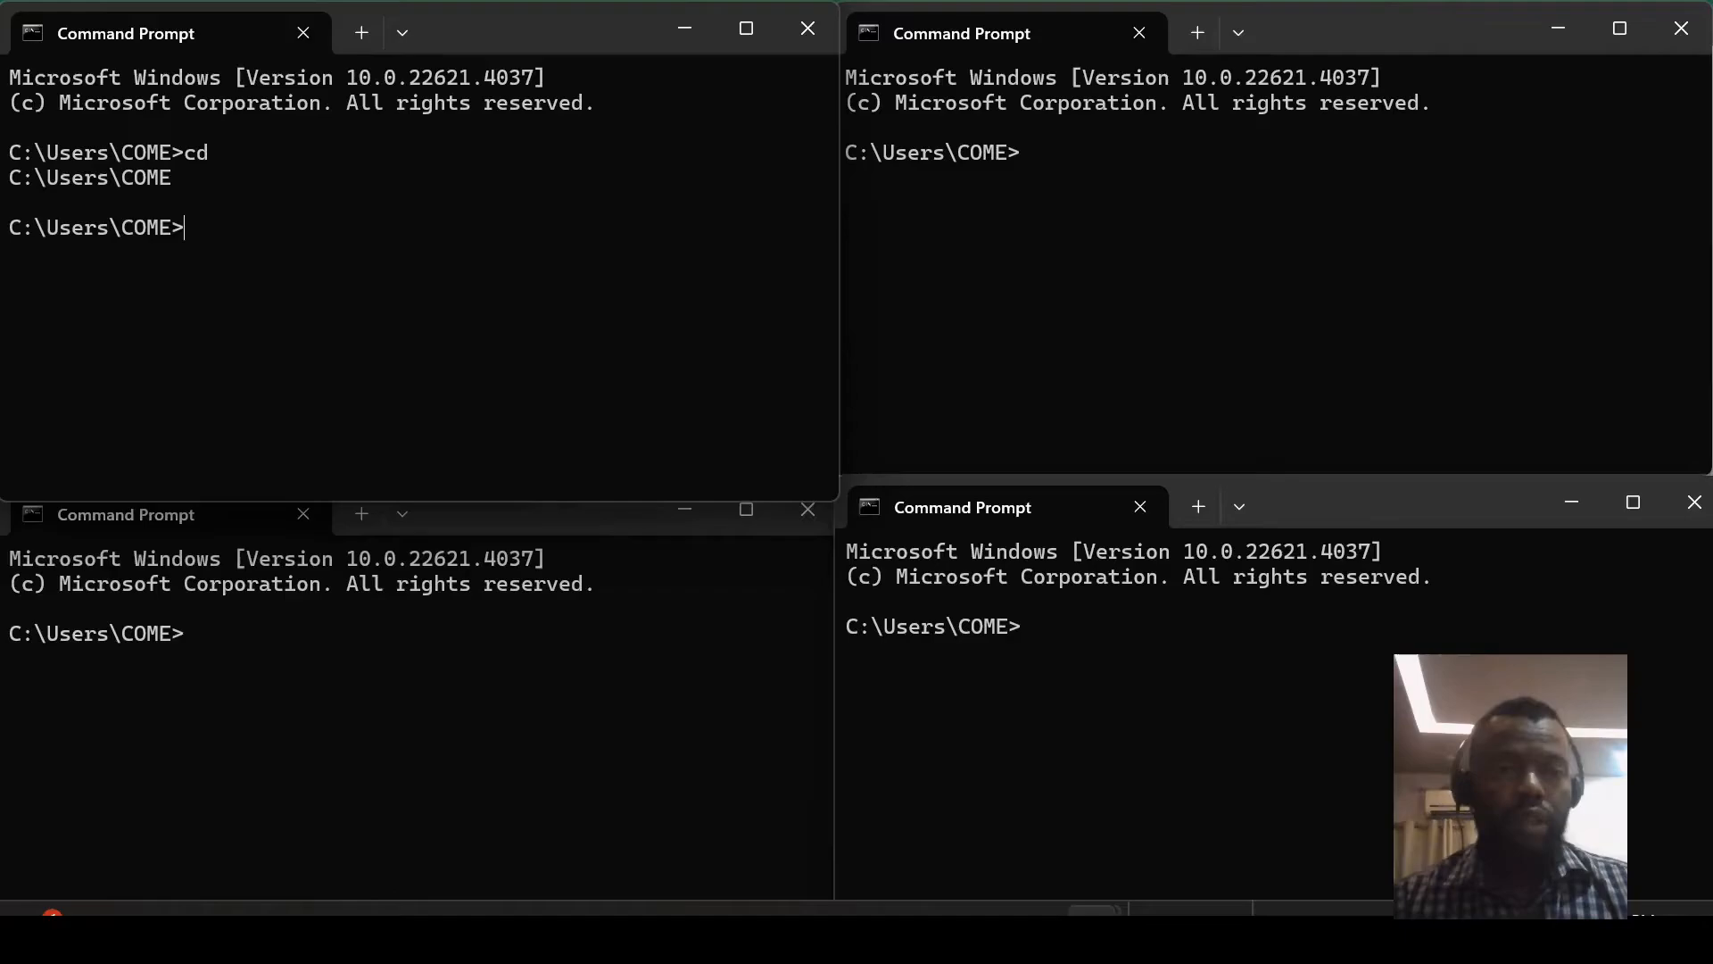
pyautogui.moveTo(371, 237)
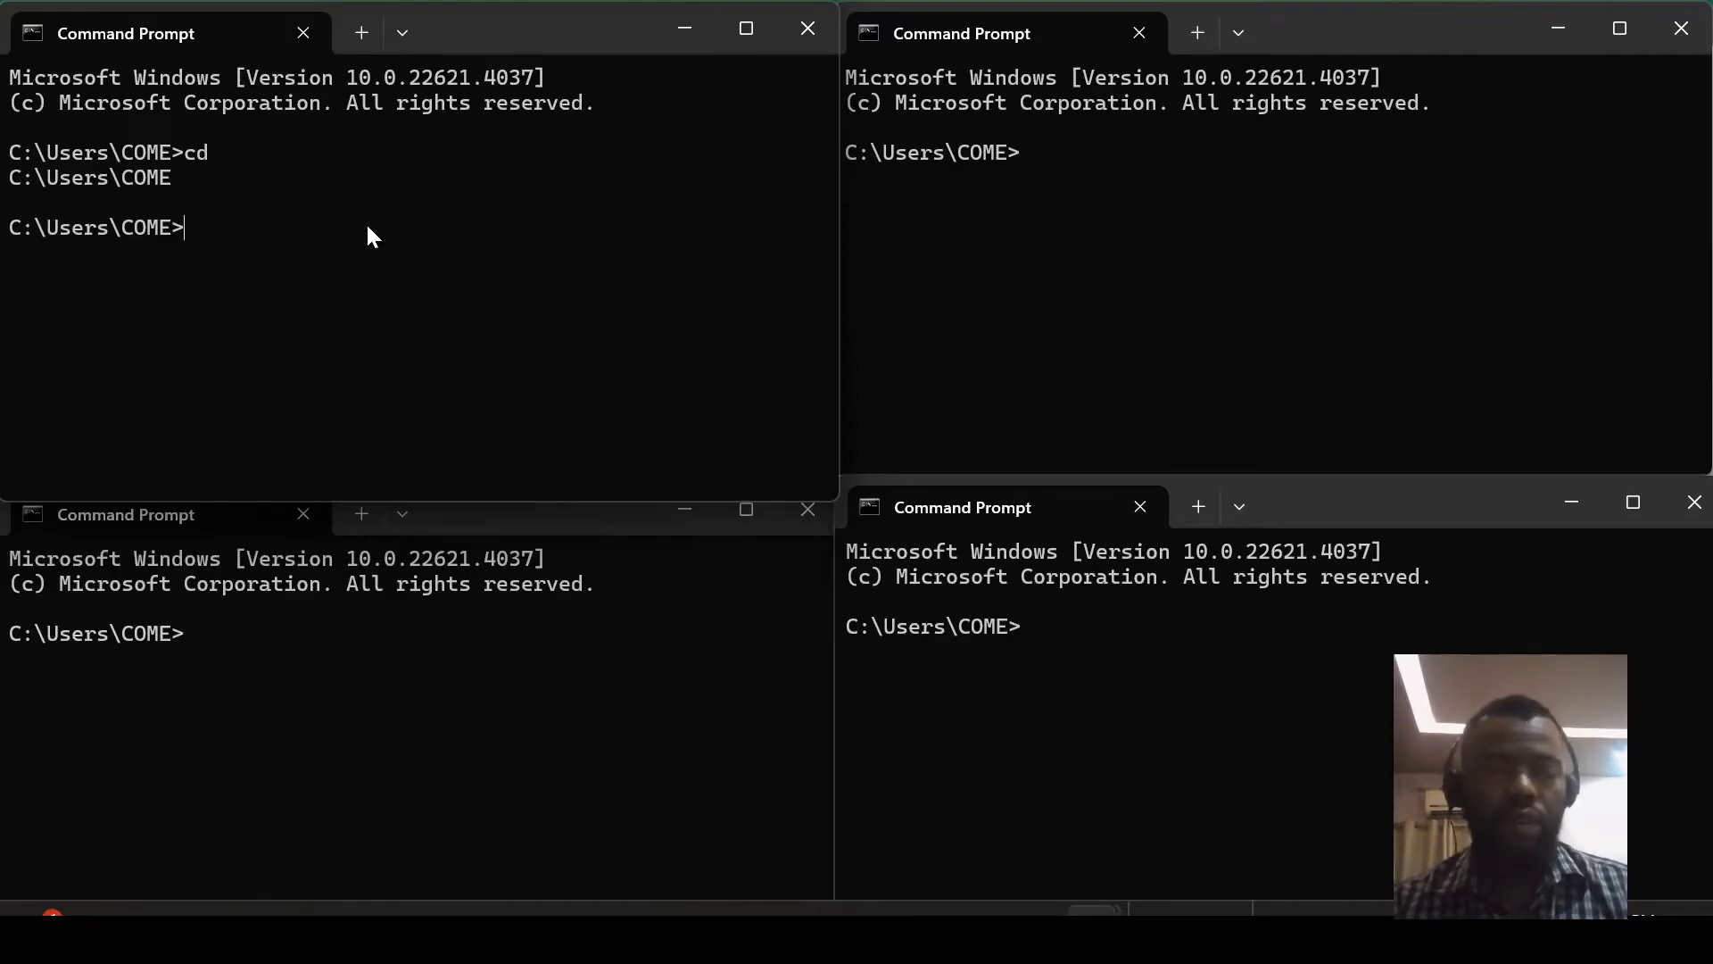
pyautogui.write('cd C:\\kafka')
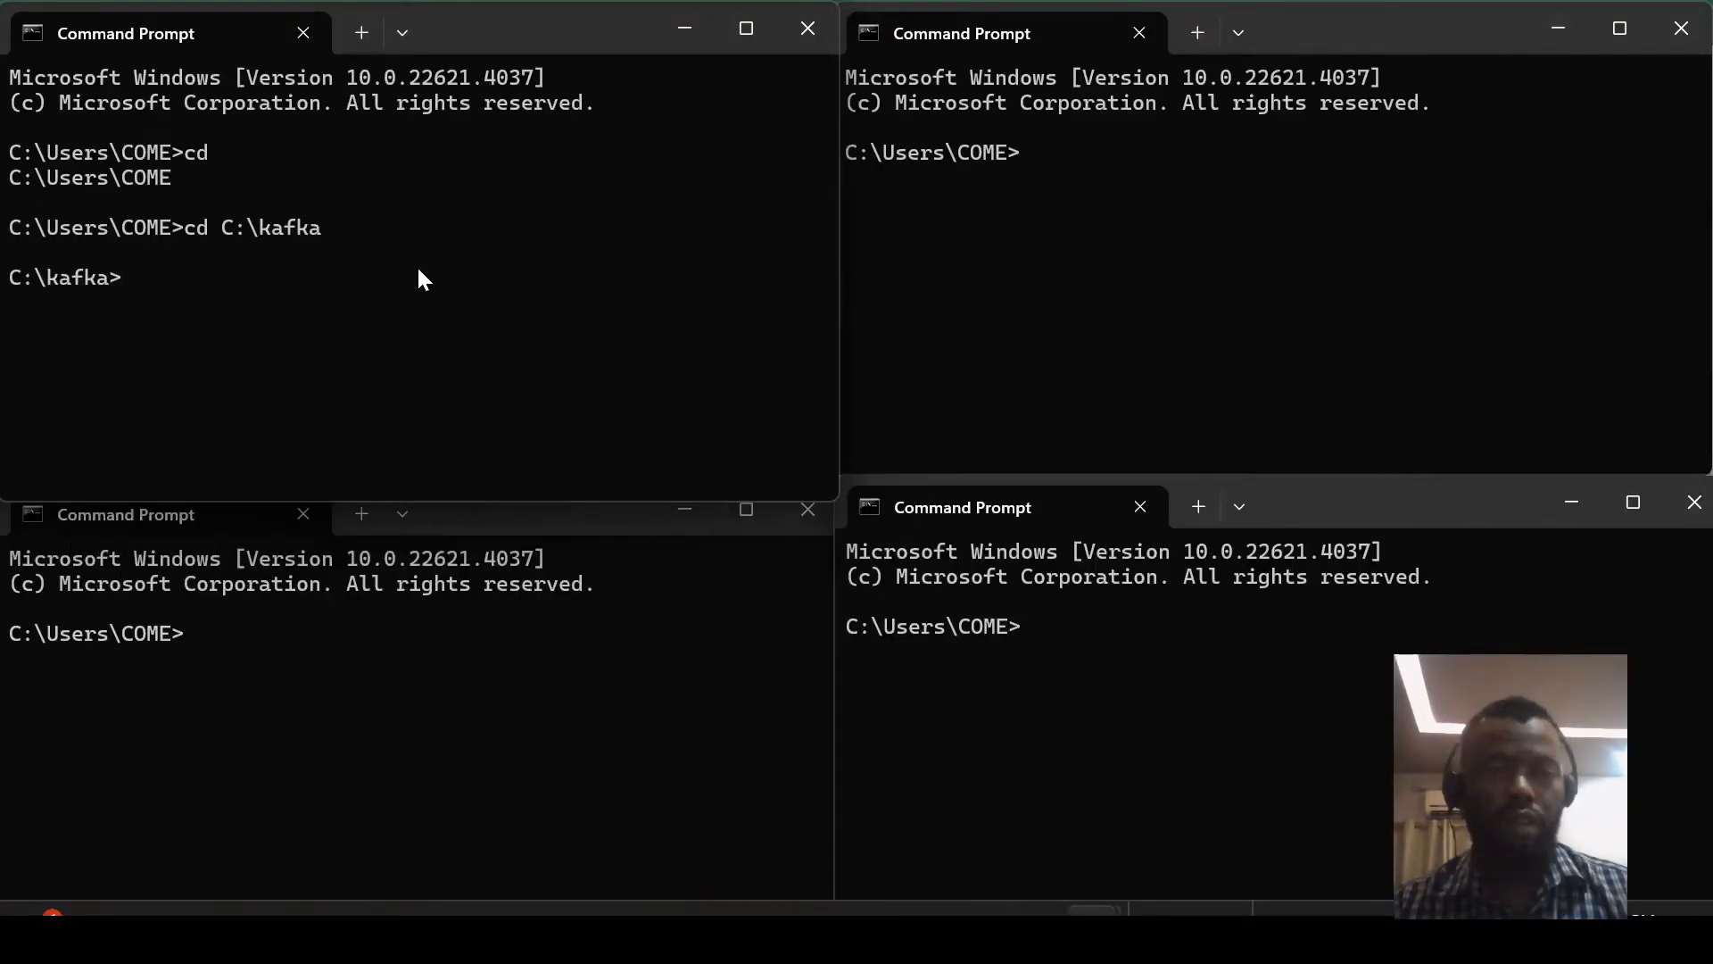
pyautogui.write('.\\bin\\windows\\zookeeper-server-start.bat .\\config\\zookeeper.properties')
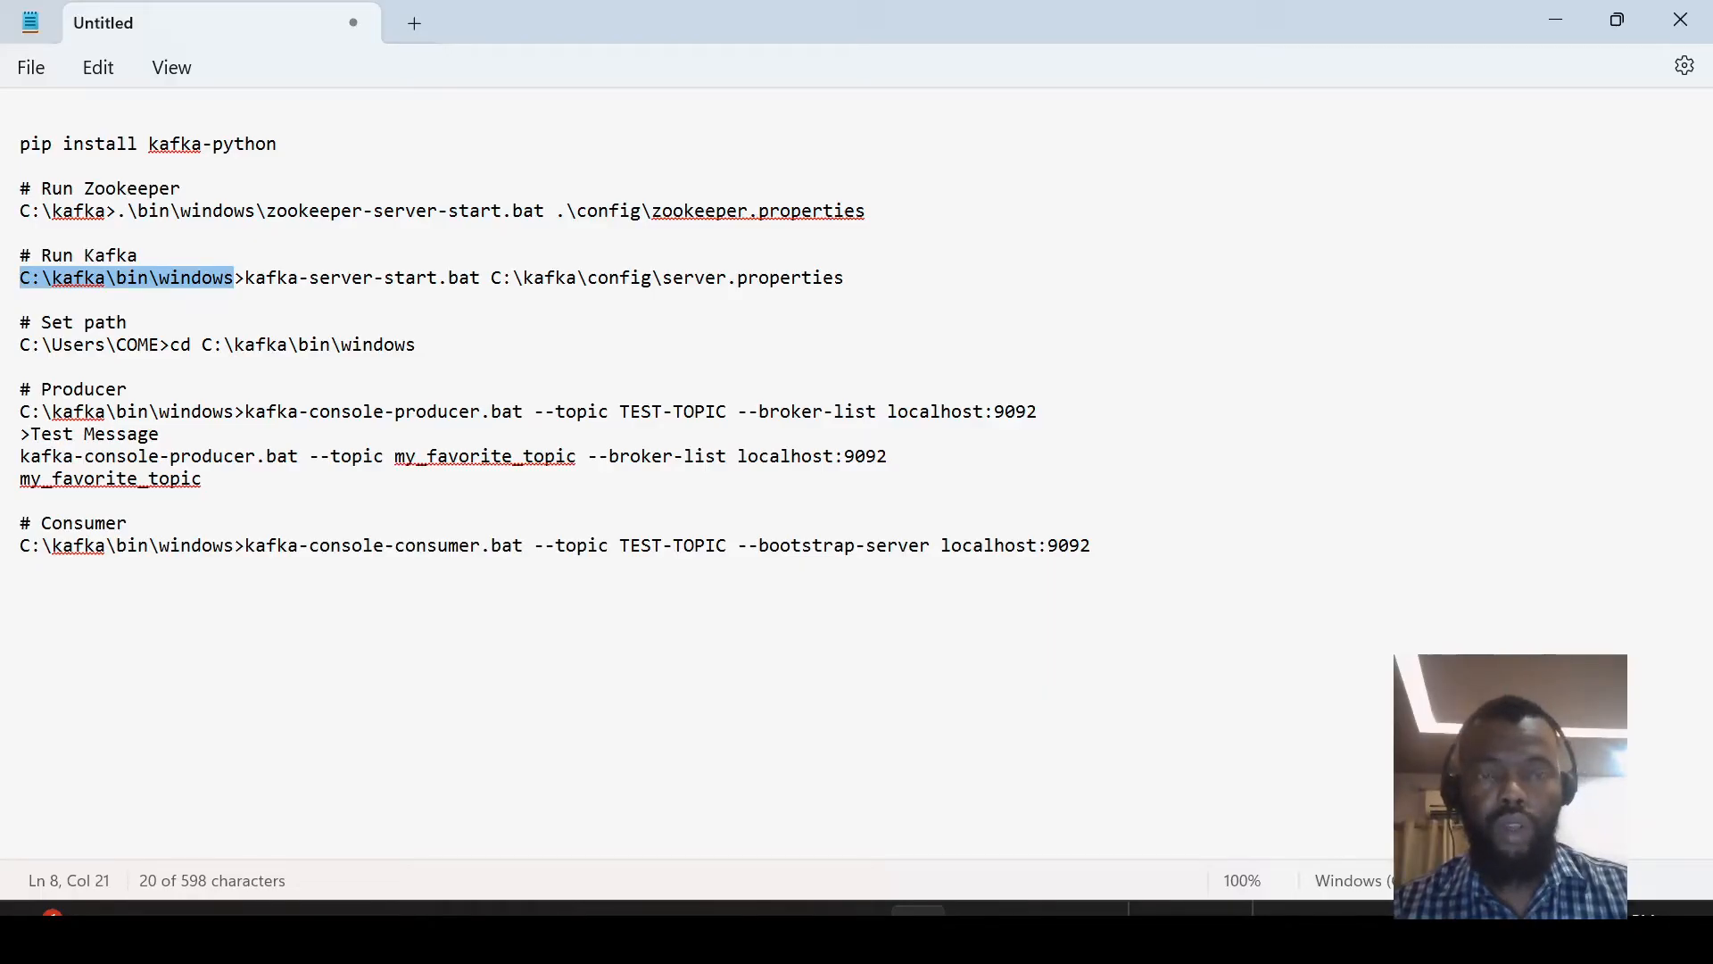
pyautogui.moveTo(1559, 62)
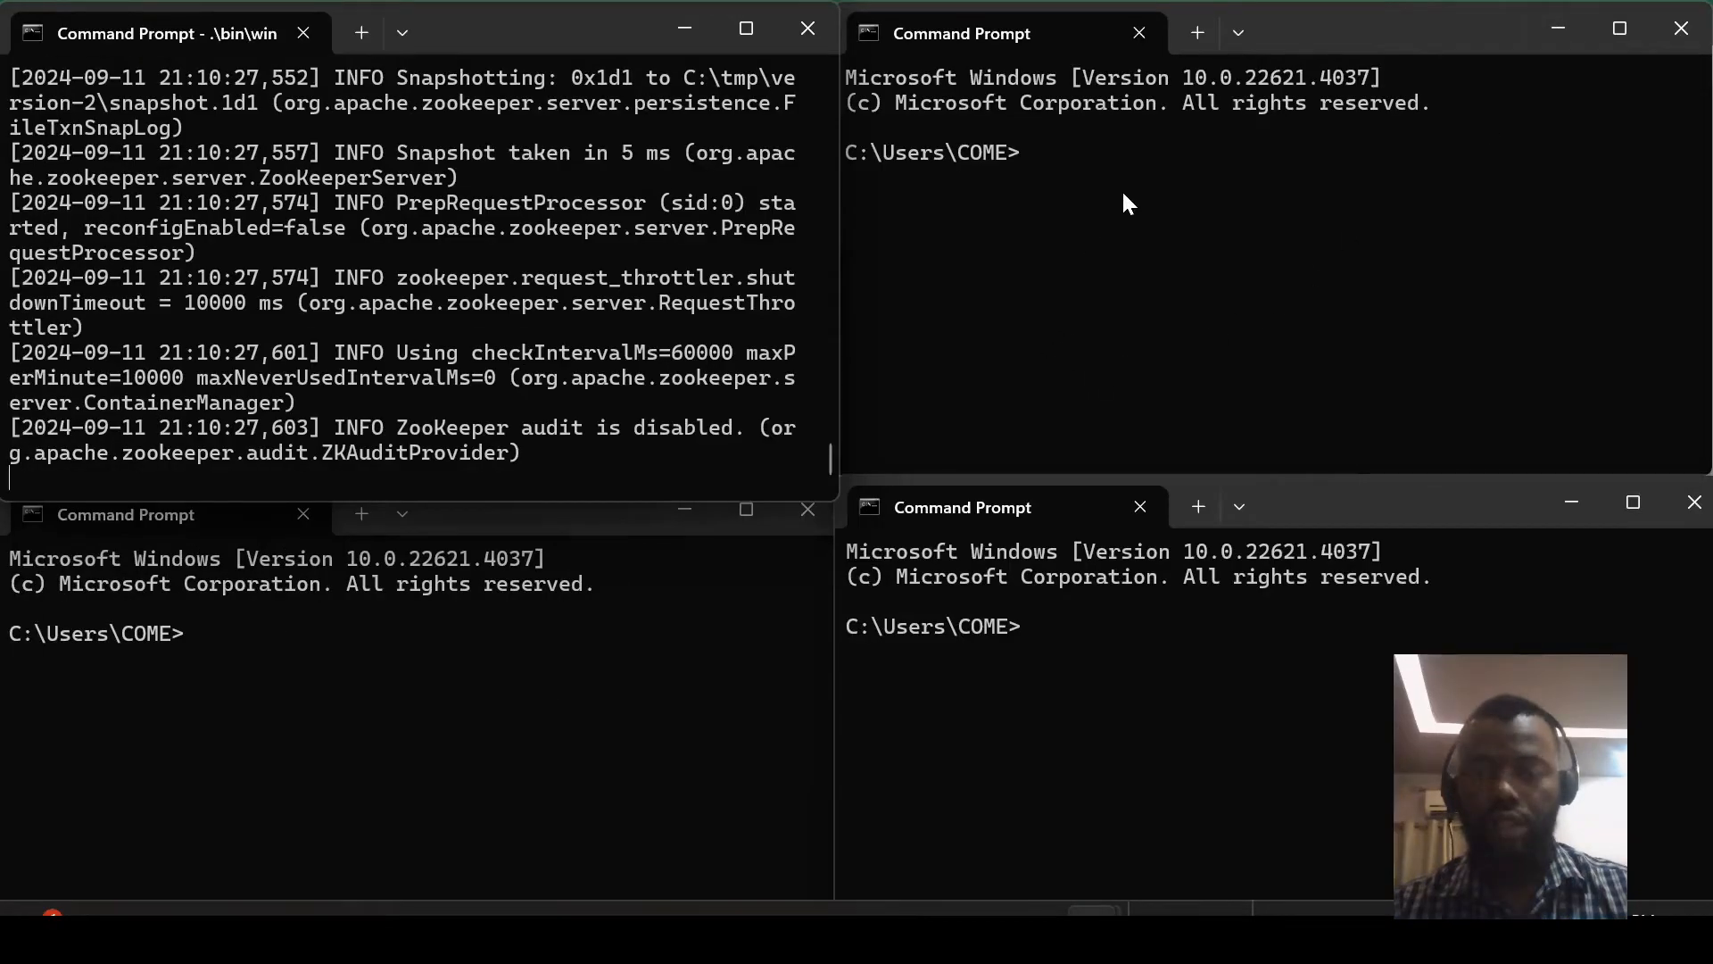
# Step: Change the second window to C:\kafka\bin\windows for starting the broker
pyautogui.write('cd C:\\kafka\\bin\\windows')
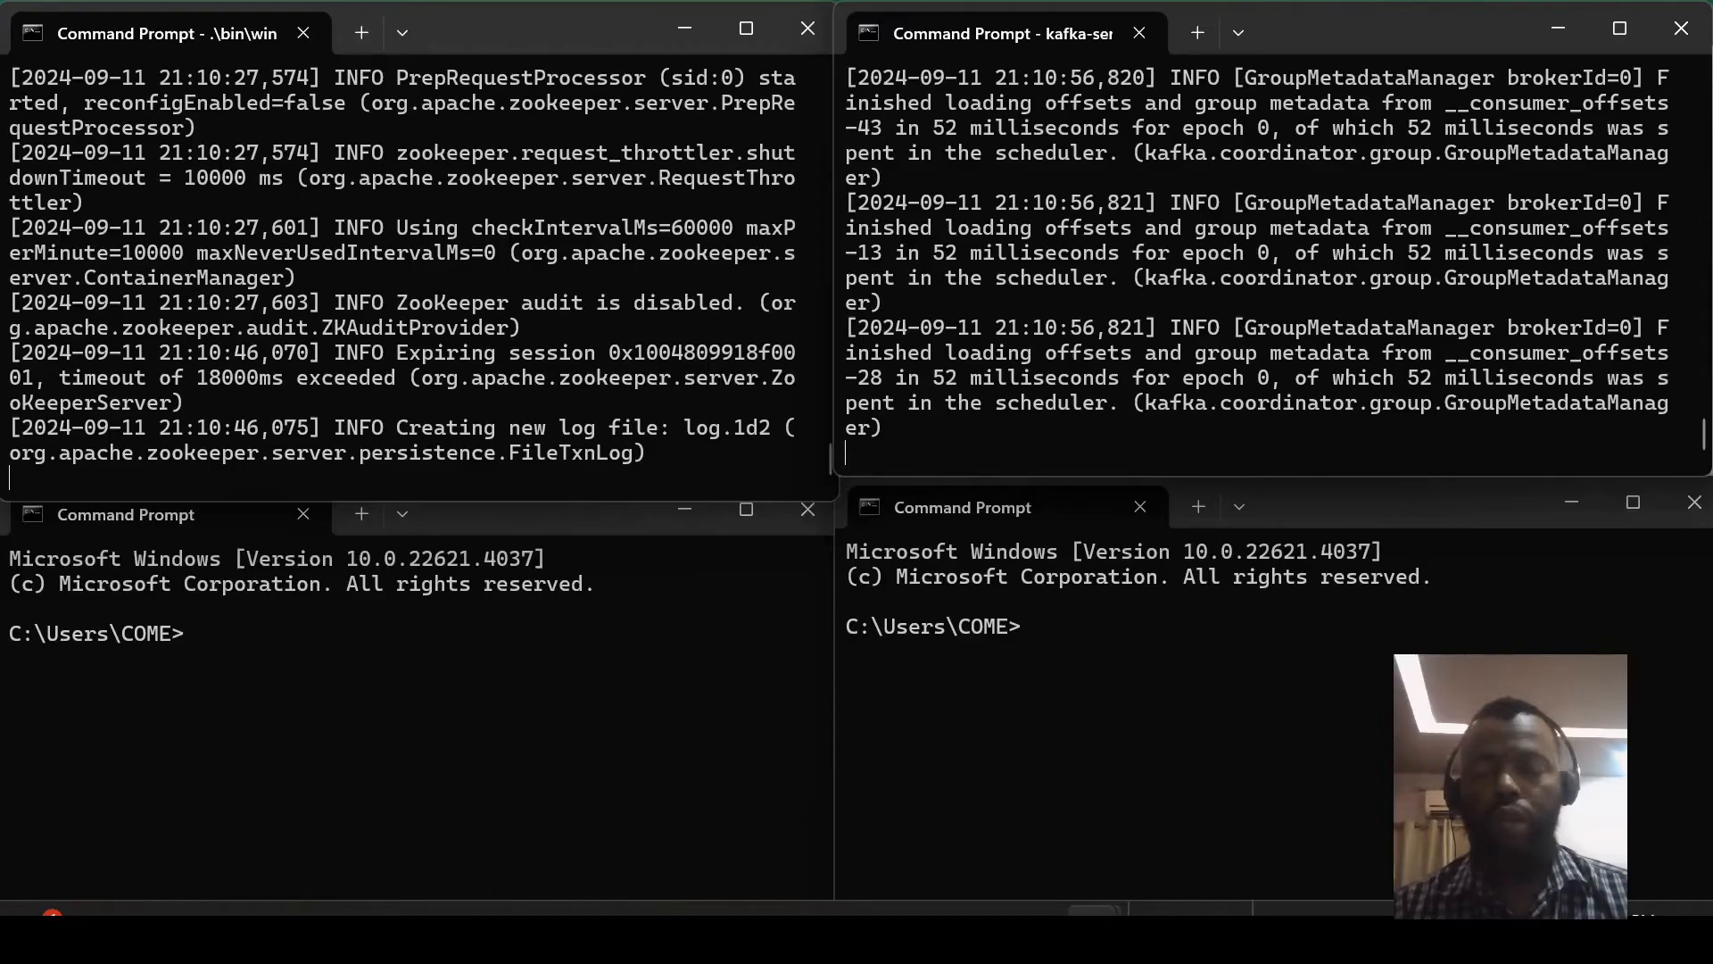
pyautogui.moveTo(678, 685)
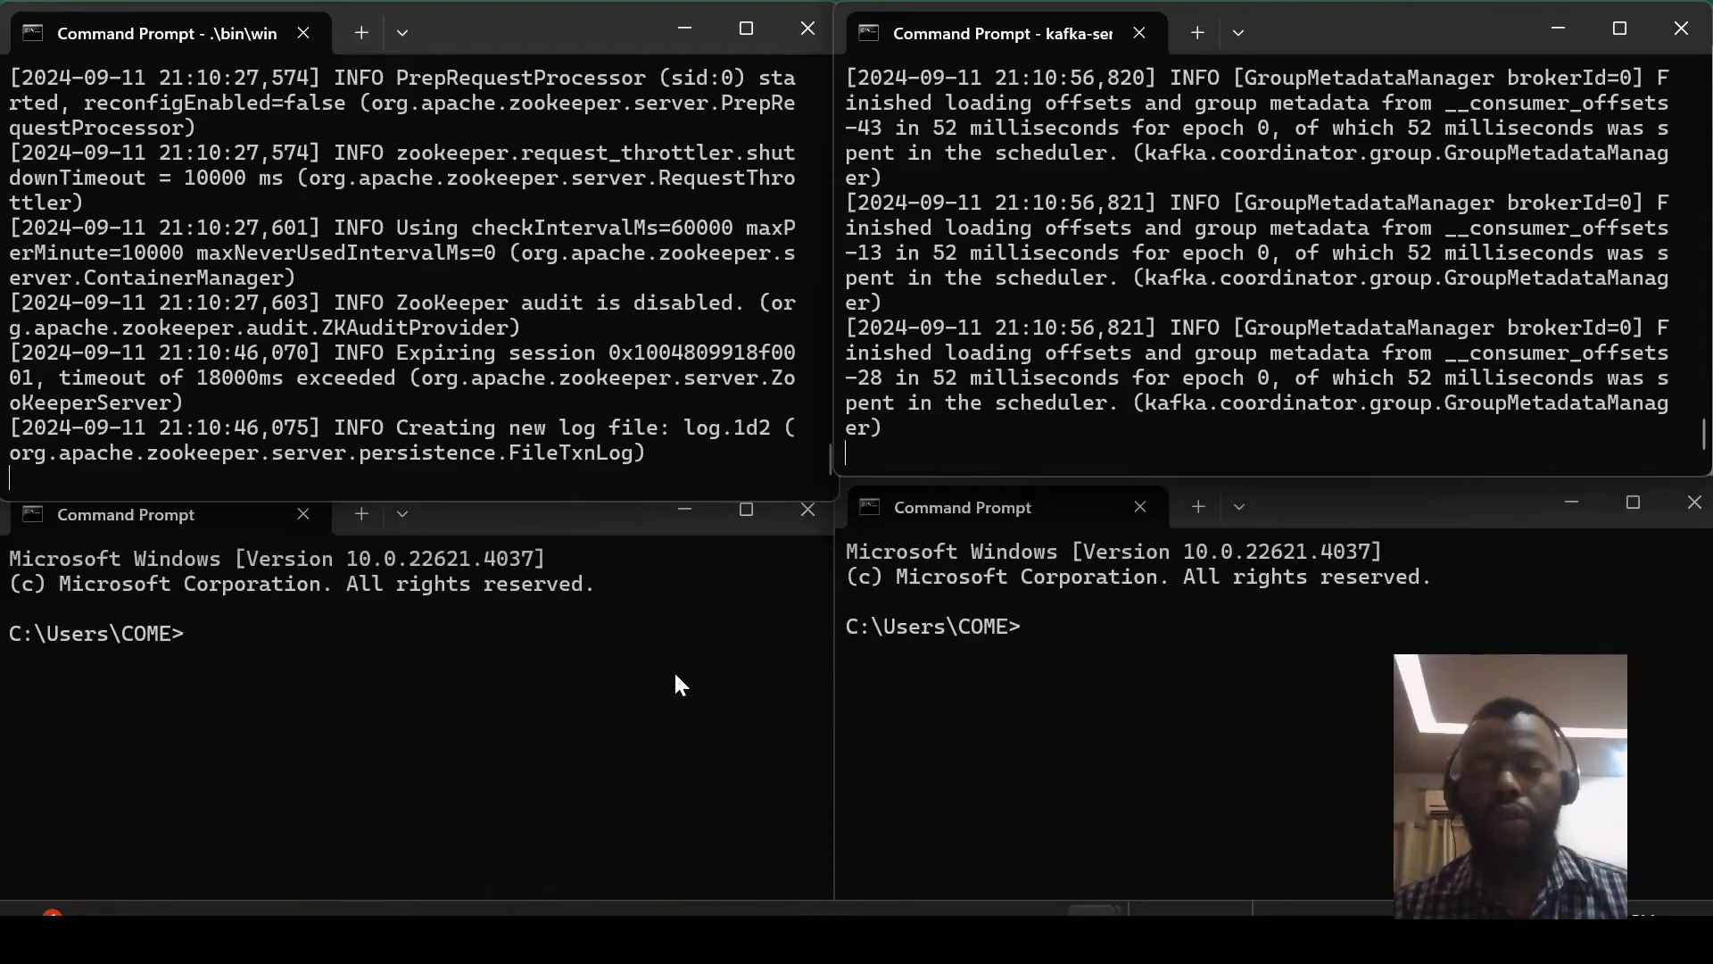
pyautogui.moveTo(1023, 711)
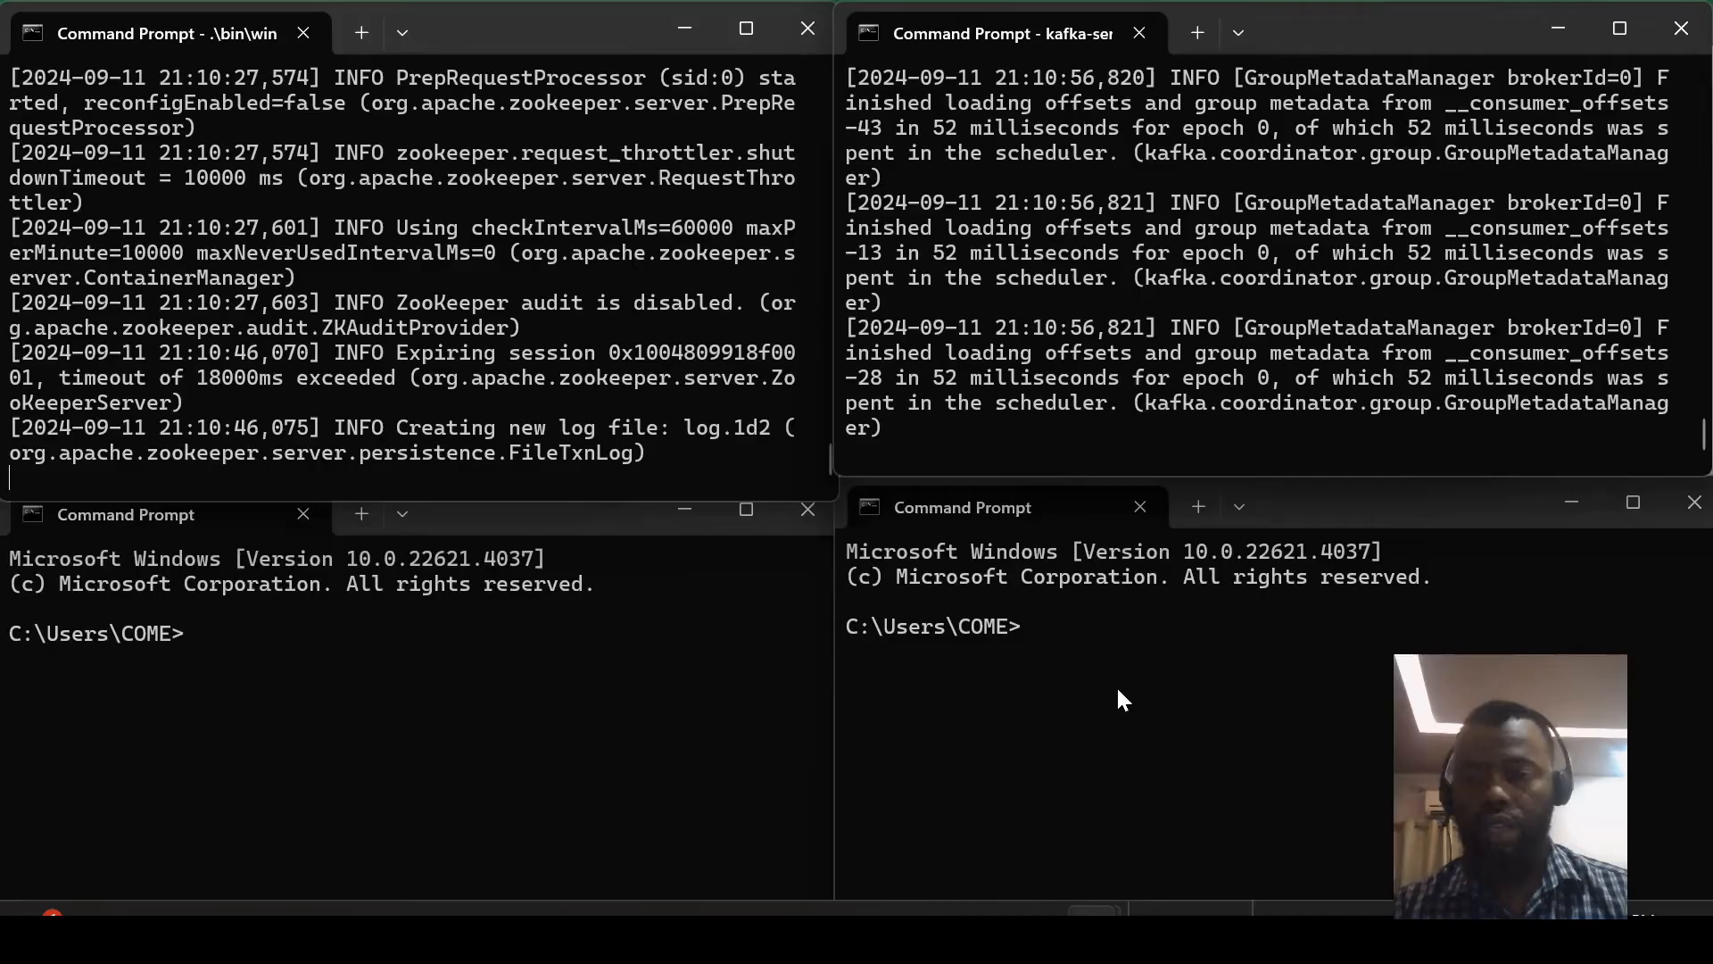
# Step: Change to C:\kafka\bin\windows to run the console consumer on TEST-TOPIC
pyautogui.write('cd C:\\kafka\\bin\\windows')
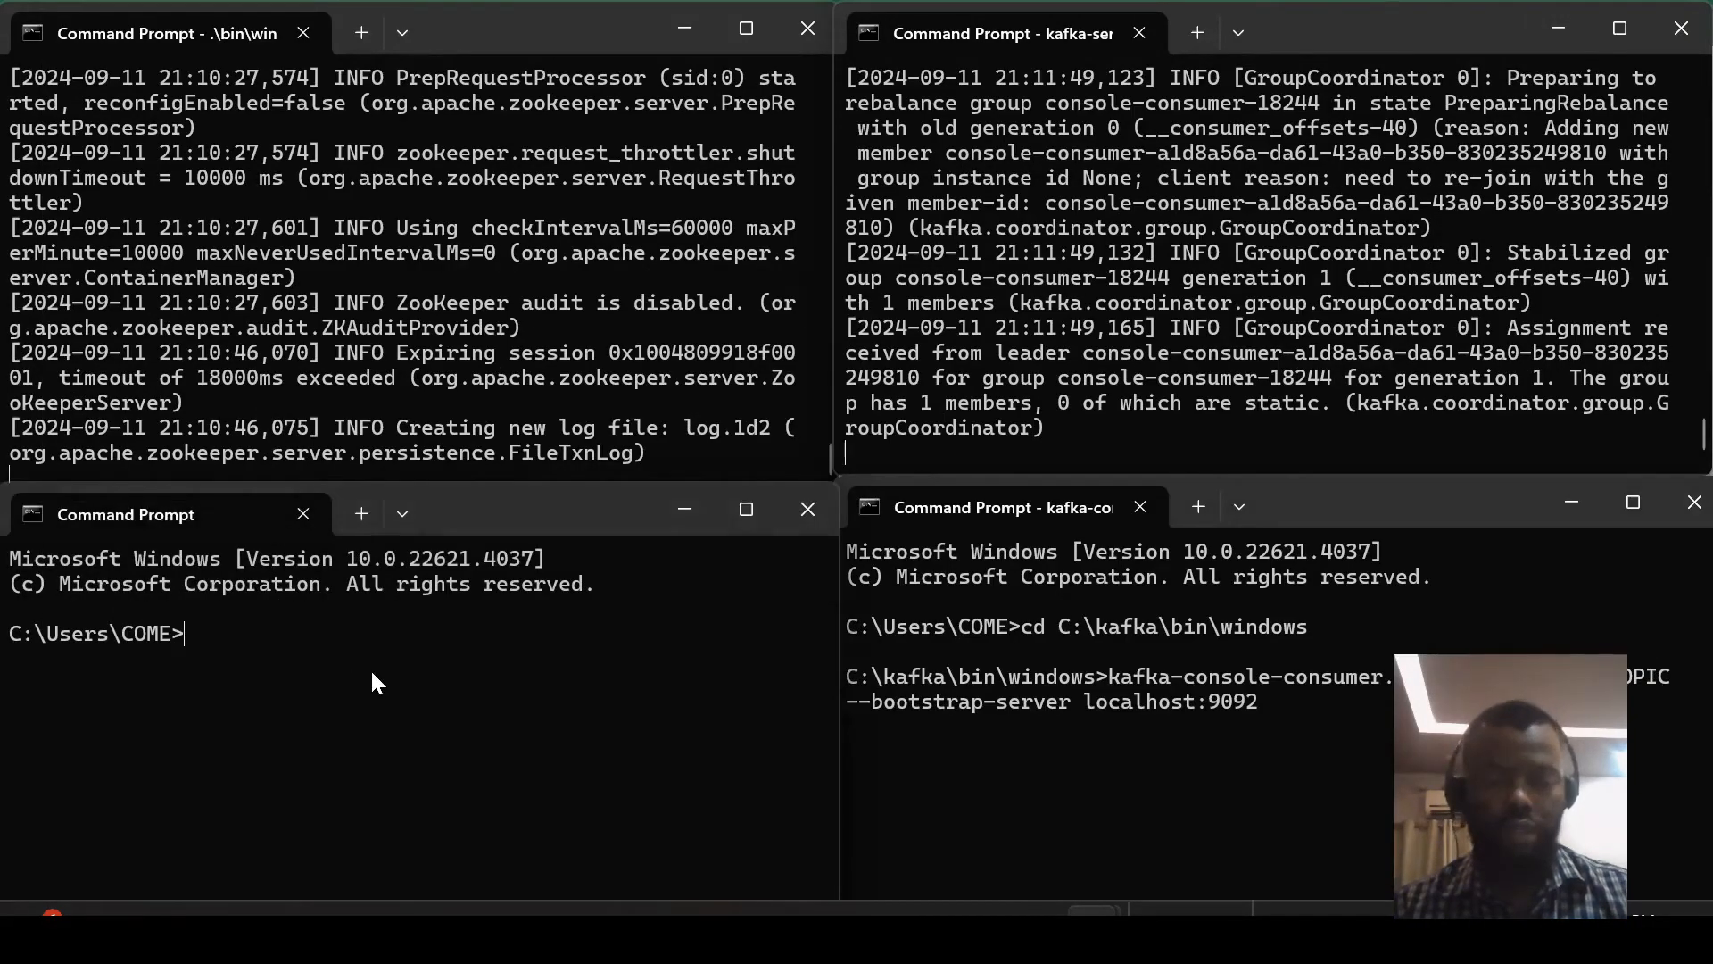
pyautogui.write('cd C:\\kafka\\bin\\windows')
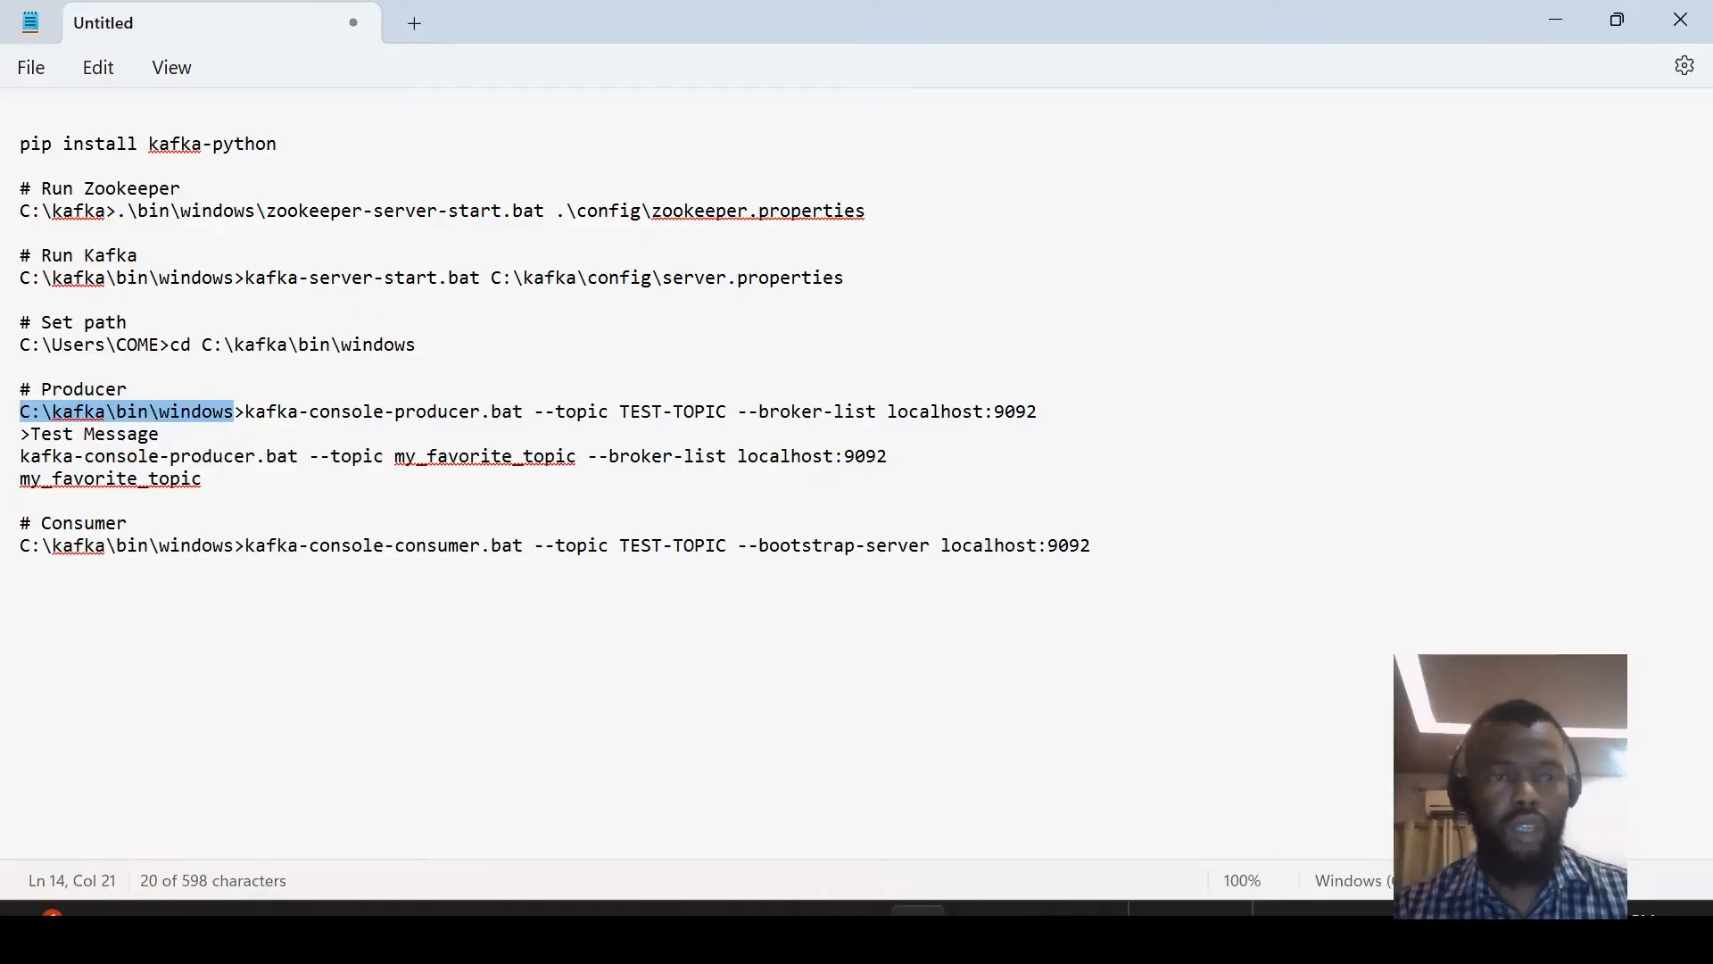
# Step: Select the console producer command line under # Producer in the notes
pyautogui.moveTo(243, 413); pyautogui.dragTo(1036, 412)
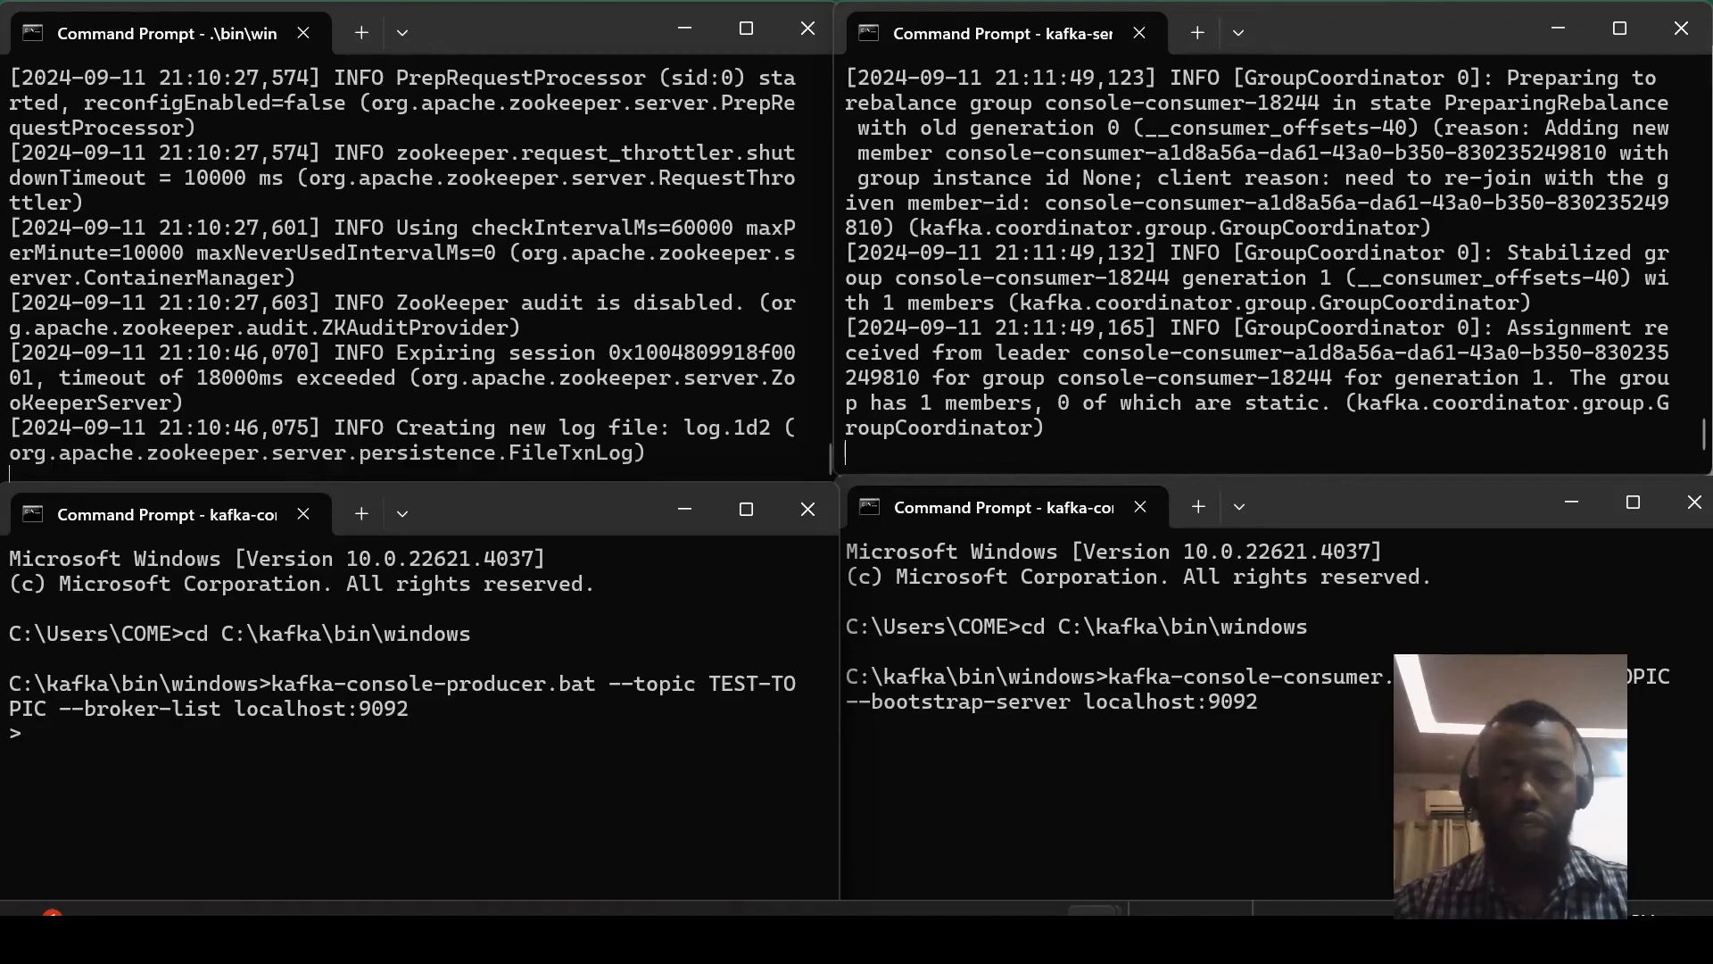
# Step: Send messages Test, Test 2 and Test 3 from the producer, then type Test 4
pyautogui.write('Test')
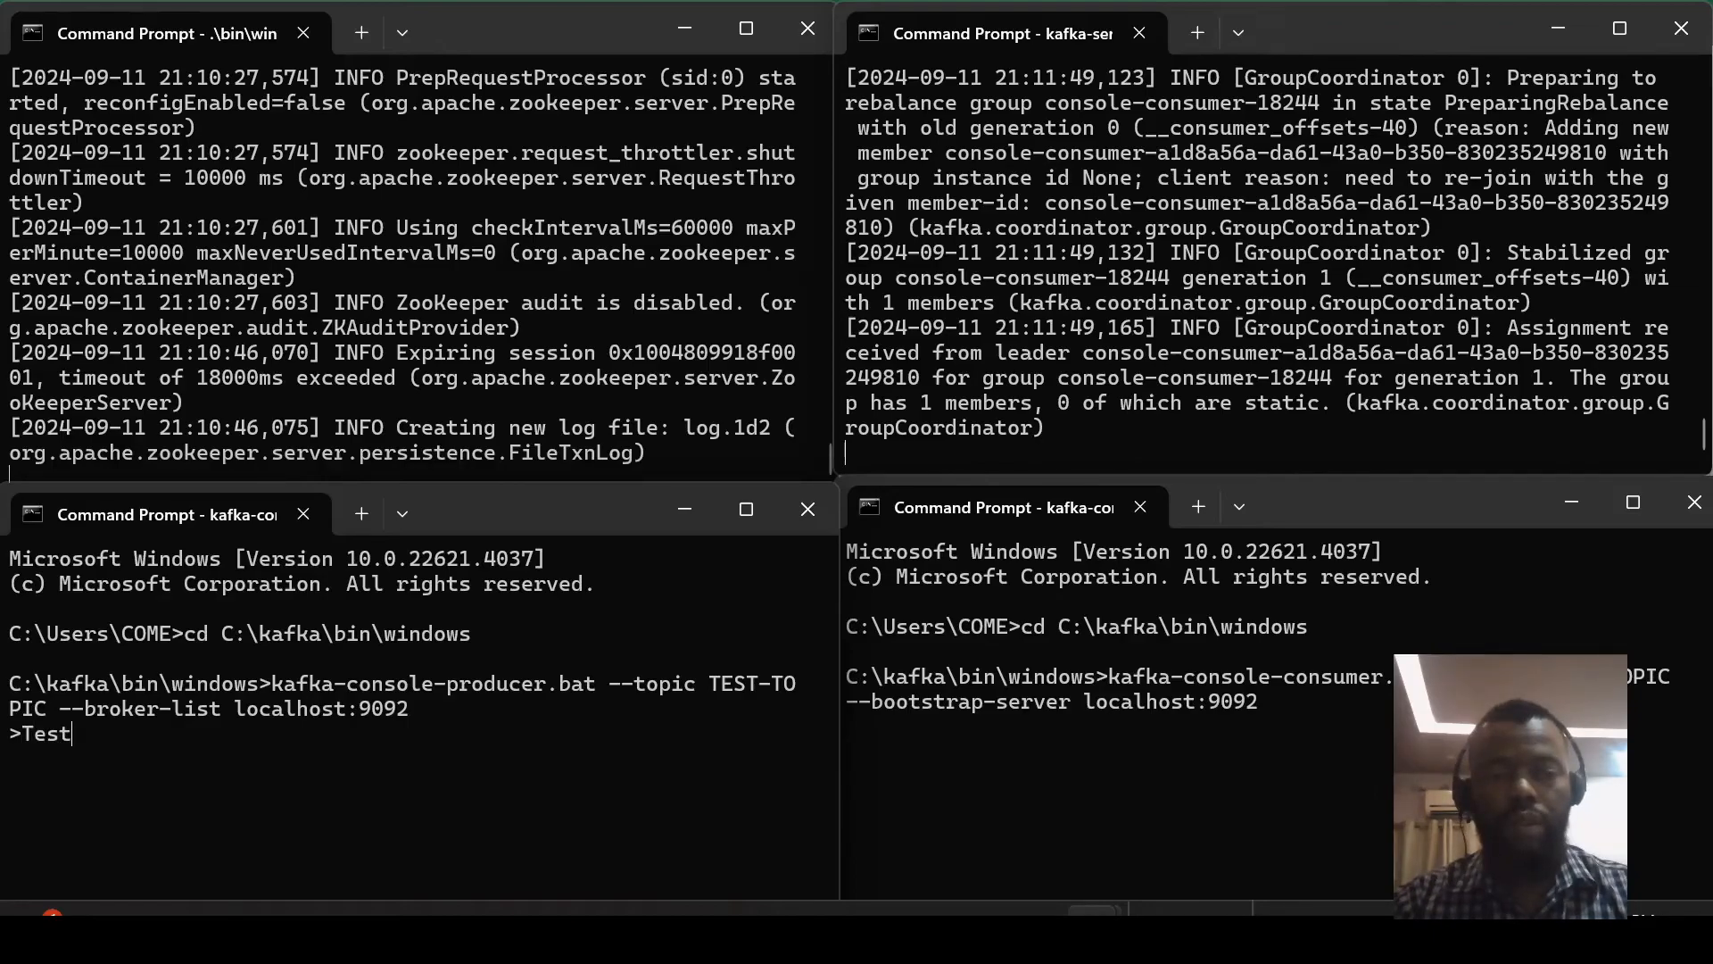
pyautogui.press('enter')
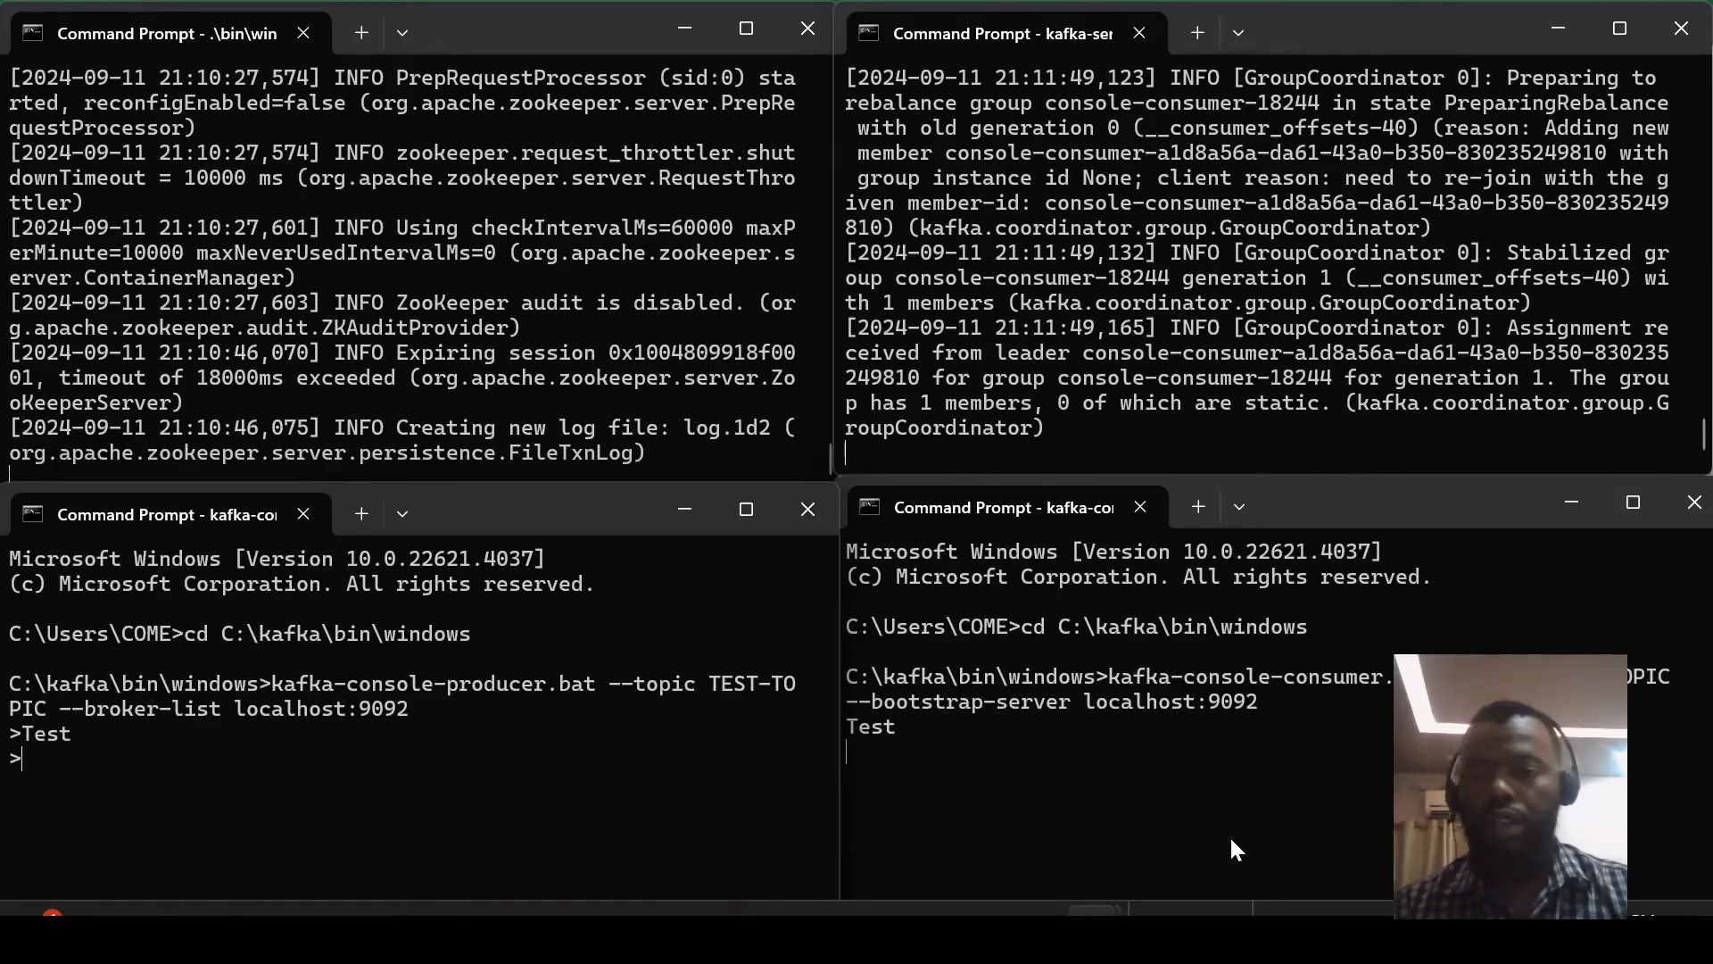
pyautogui.write('Test 2')
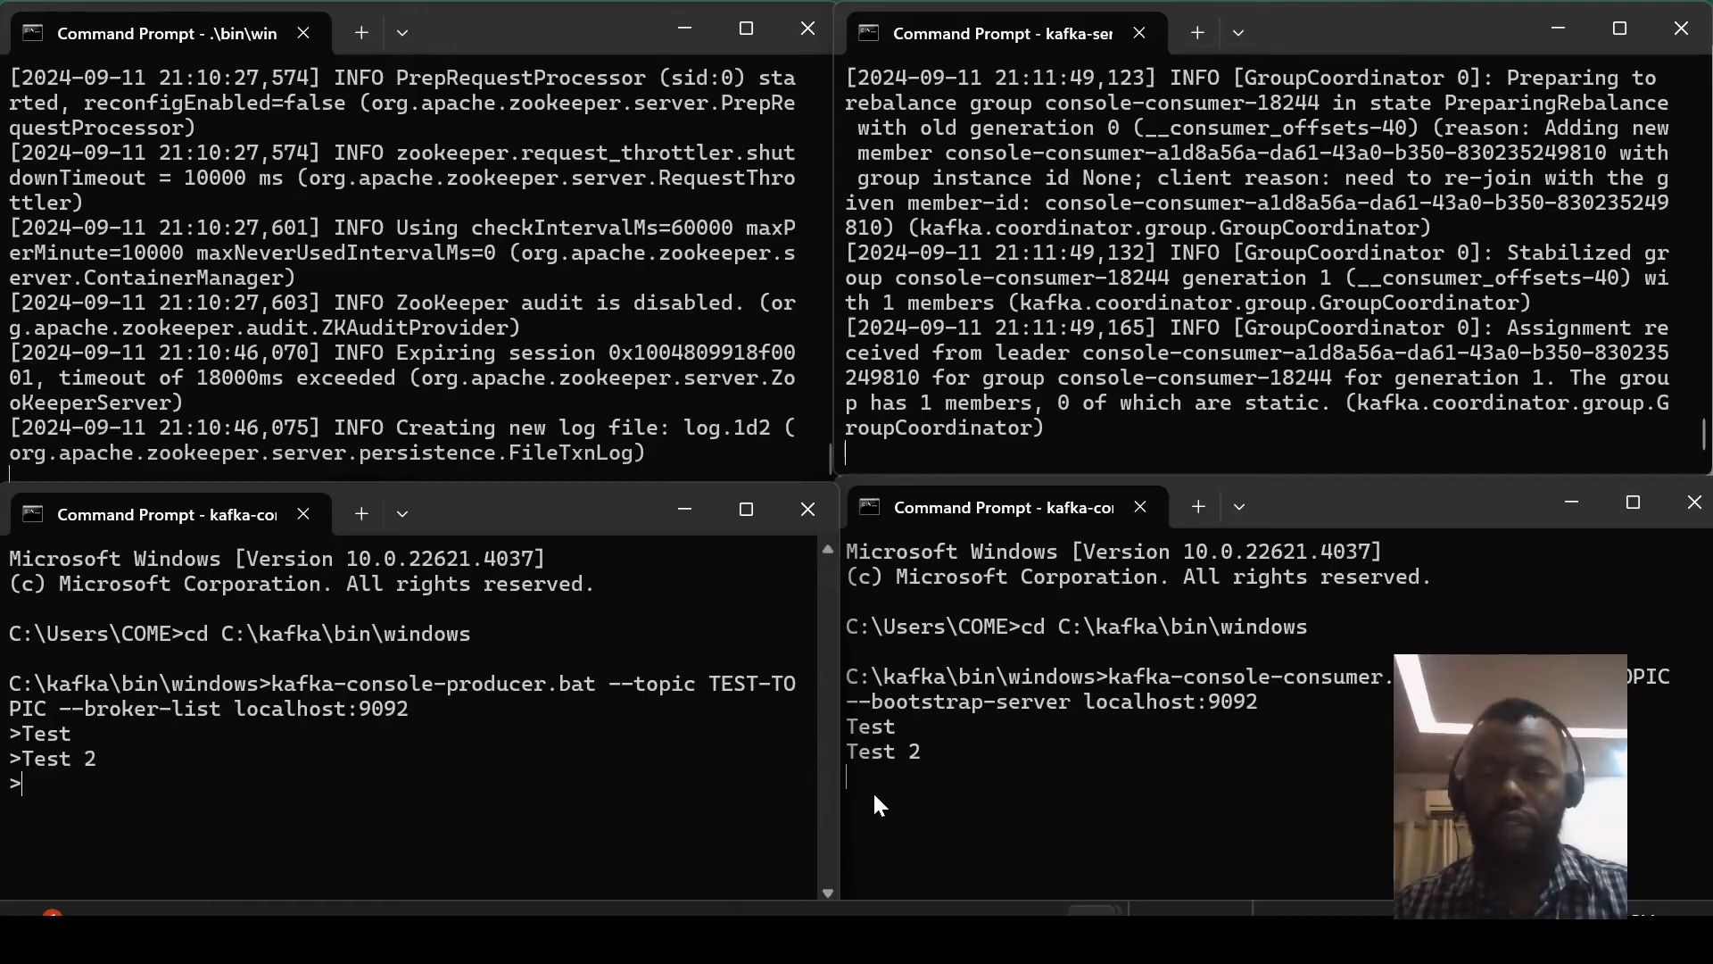
pyautogui.write('Test 3')
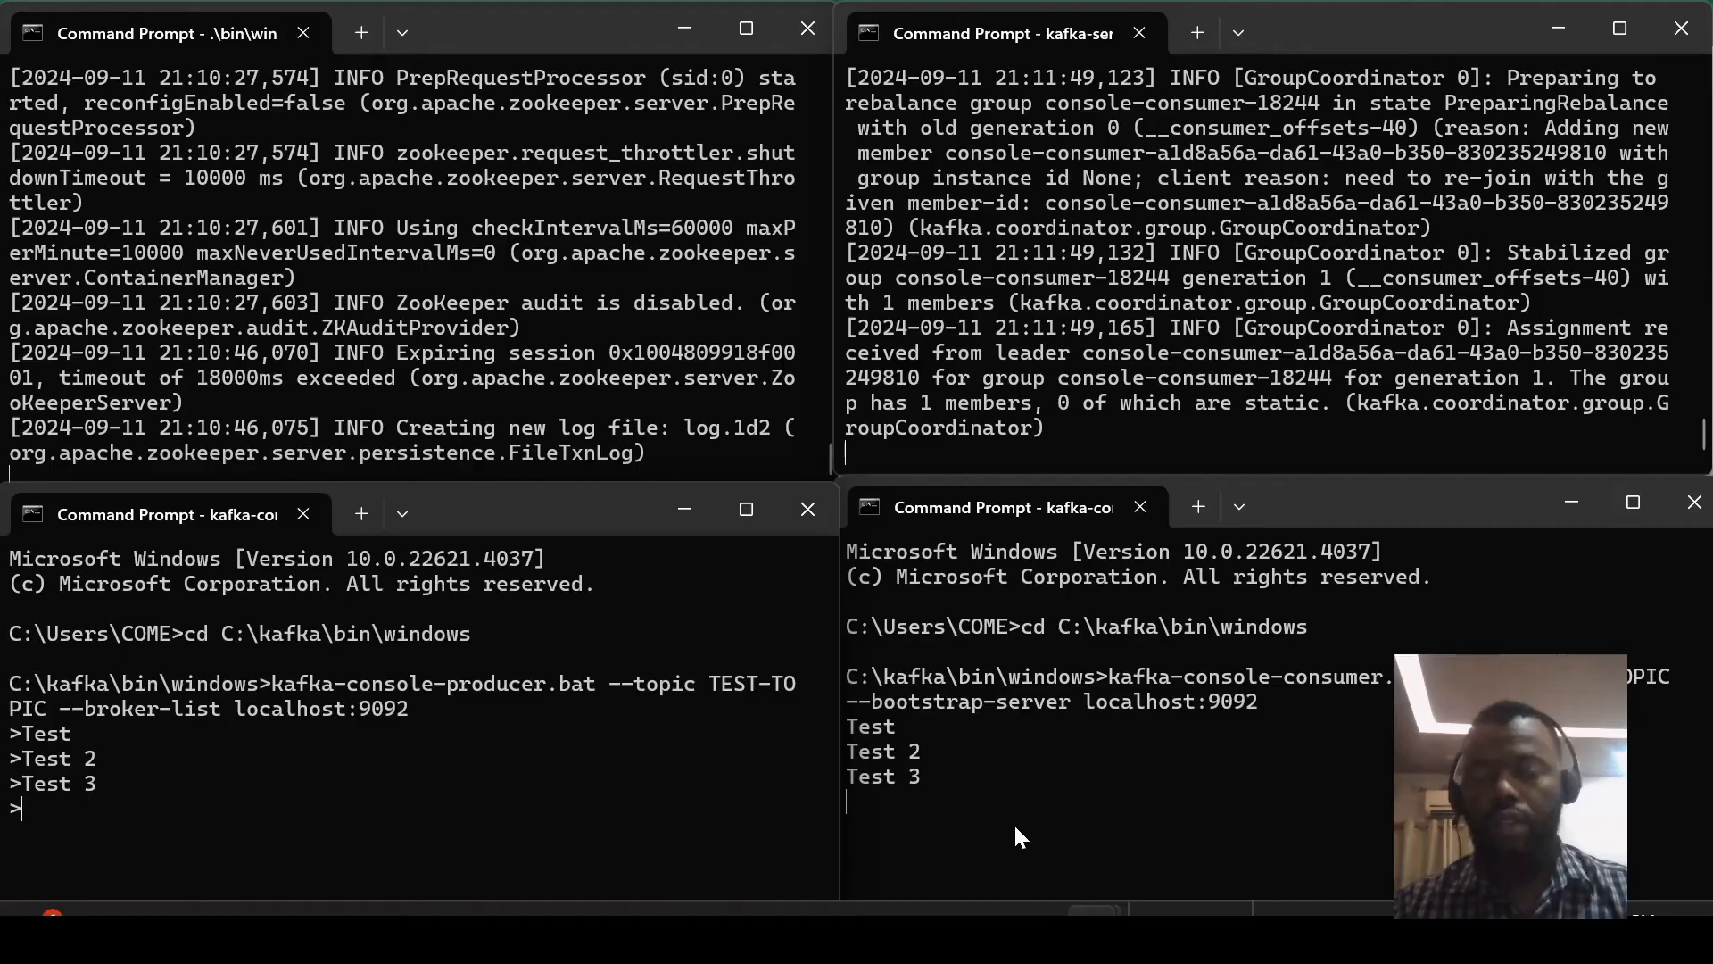
pyautogui.write('Test')
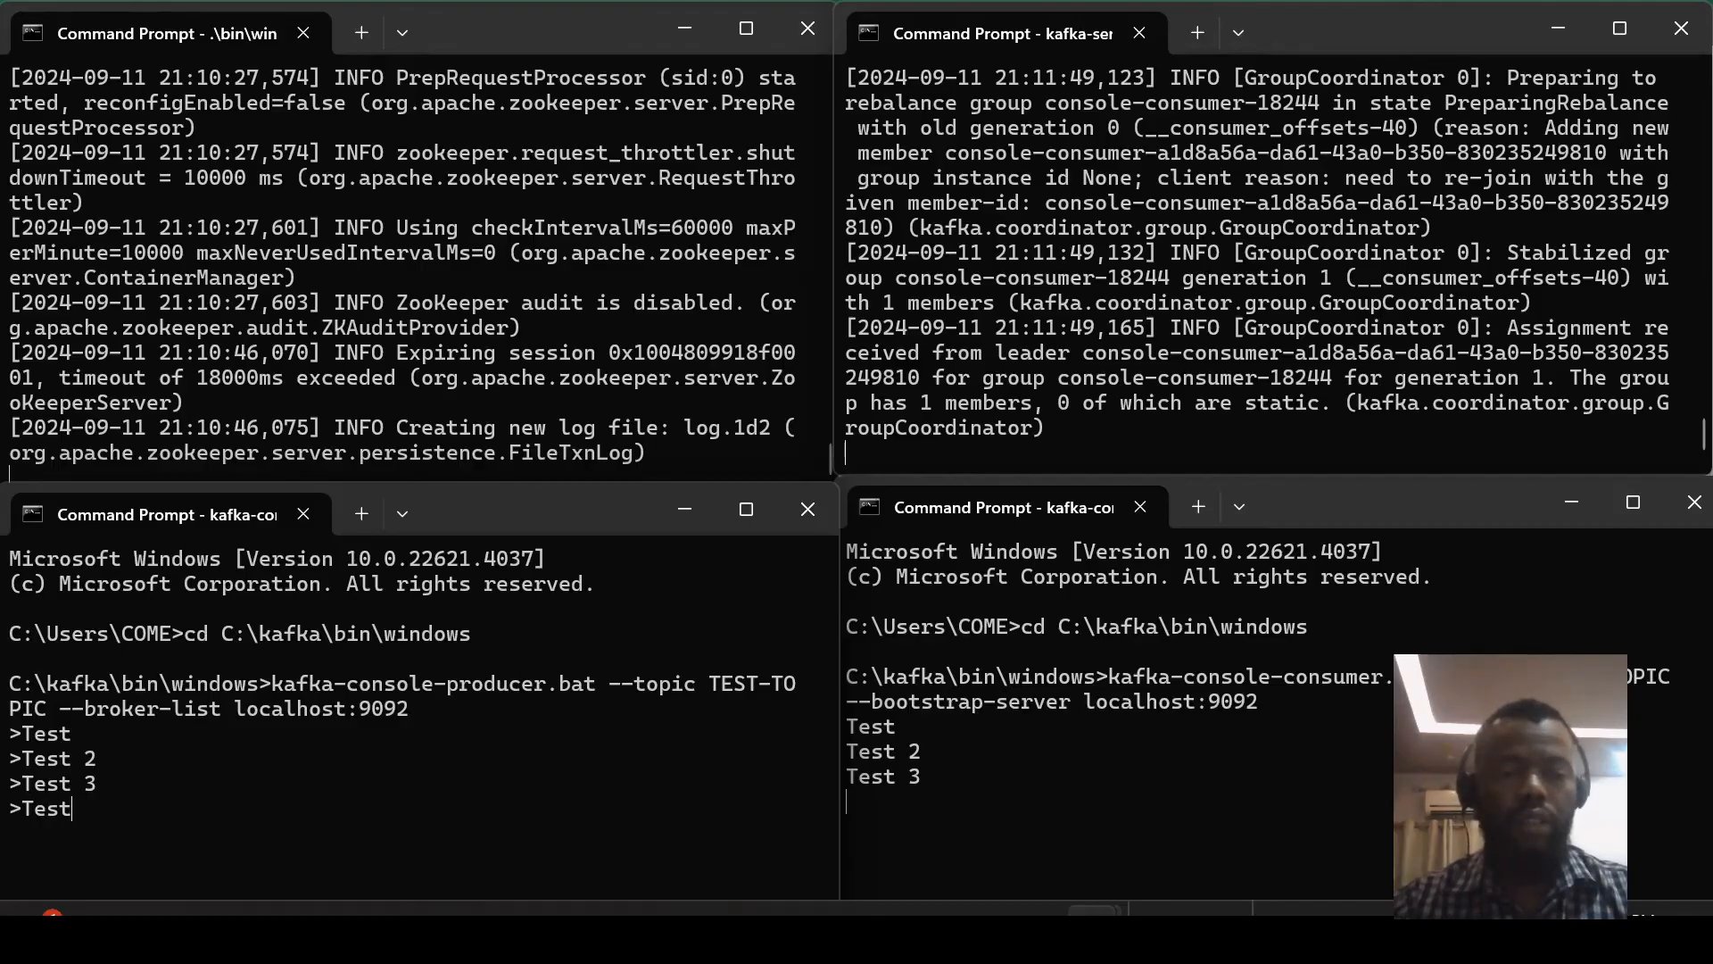
pyautogui.write('4')
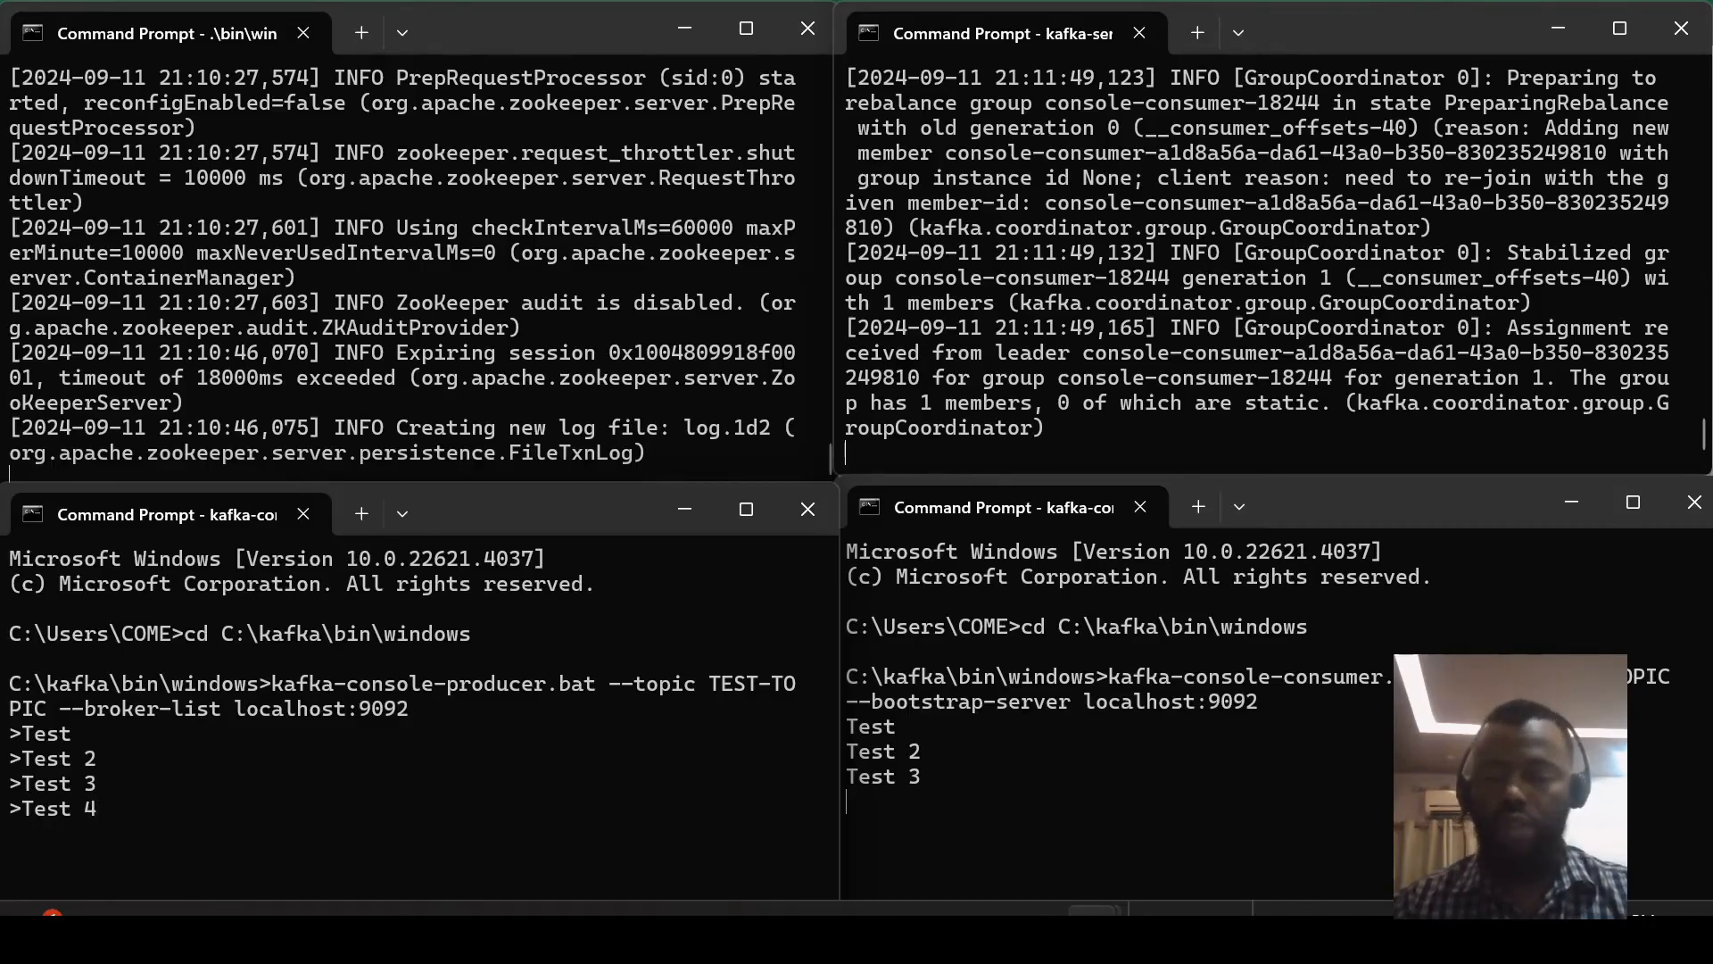